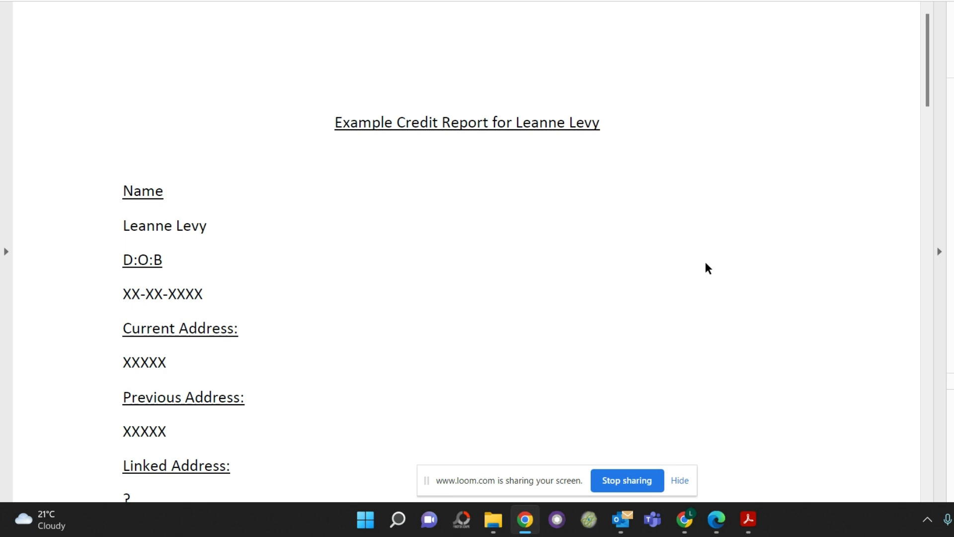
mouse_move(272, 254)
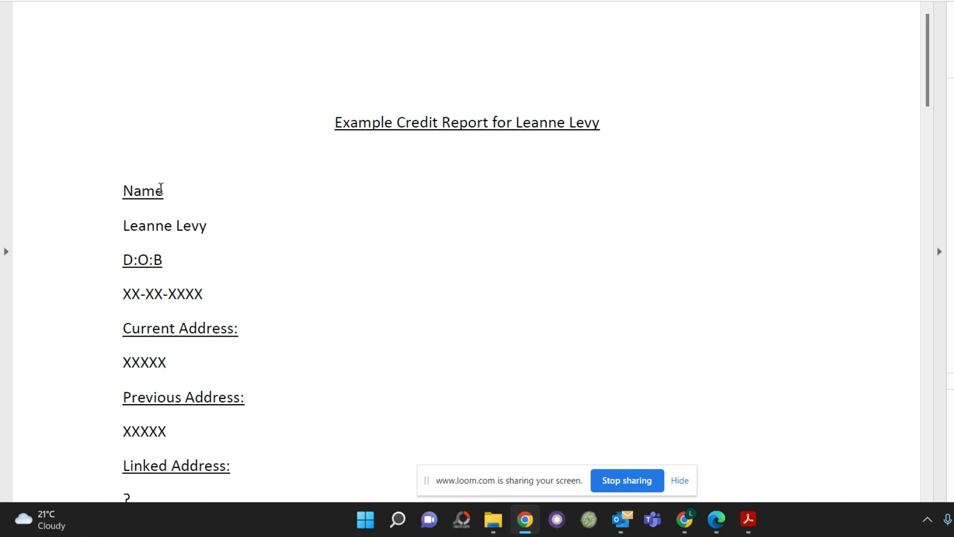
mouse_move(229, 252)
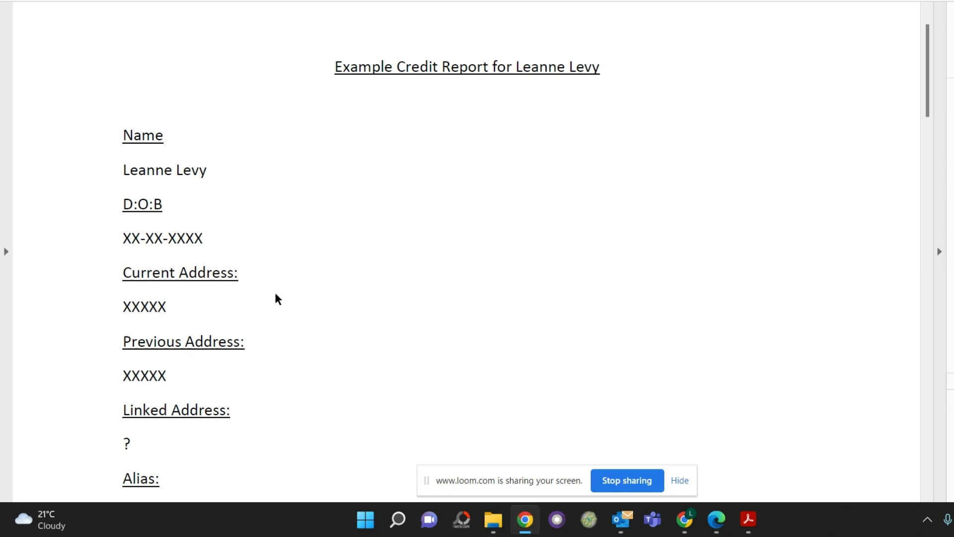
mouse_move(282, 300)
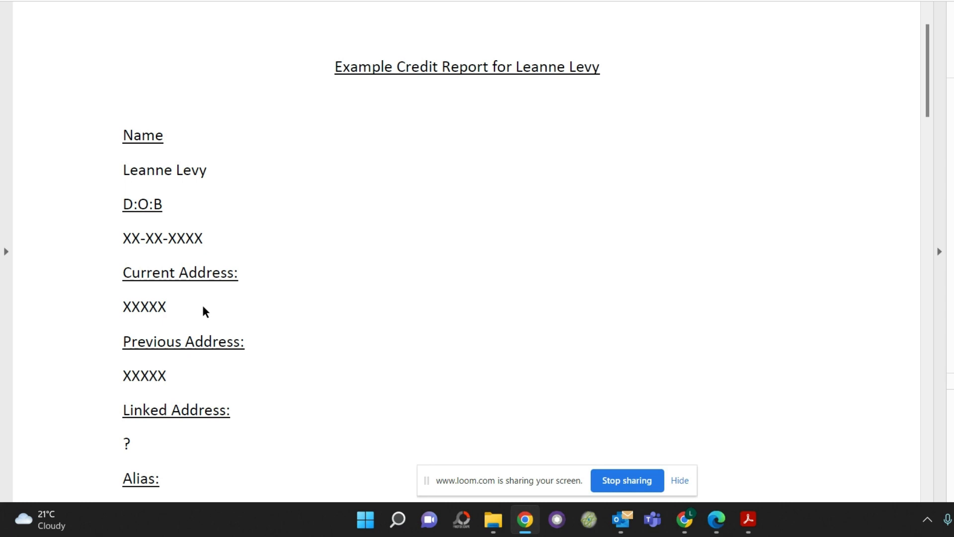
mouse_move(238, 310)
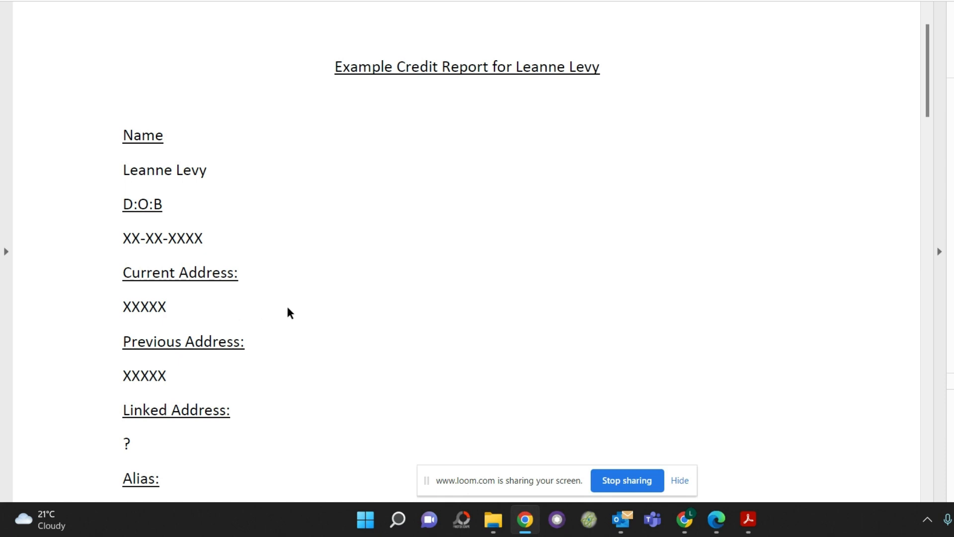
scroll(down, 3)
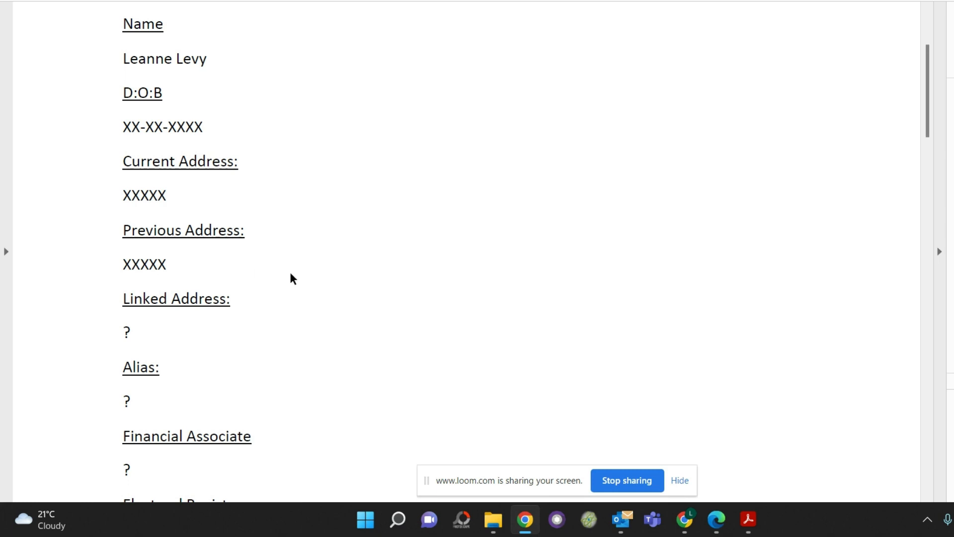
scroll(down, 3)
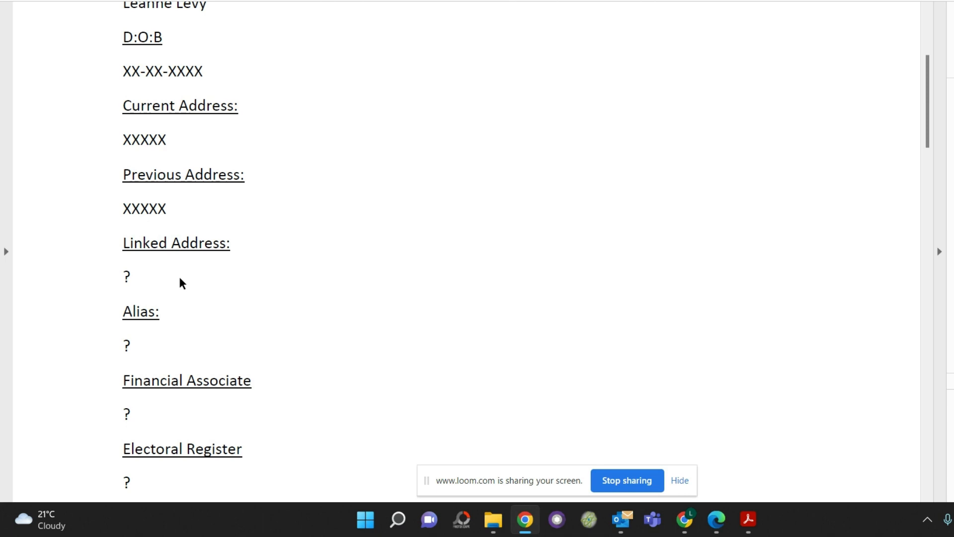
scroll(down, 3)
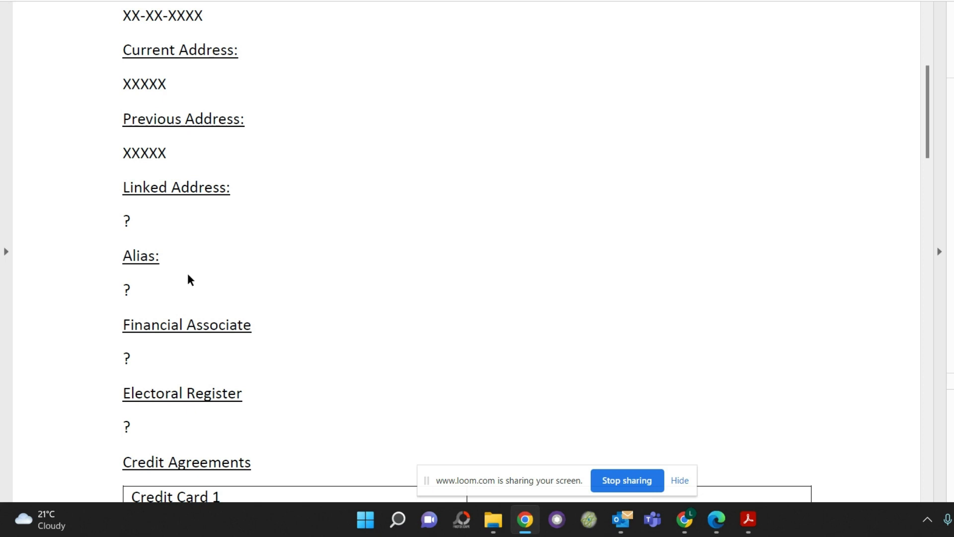
mouse_move(226, 289)
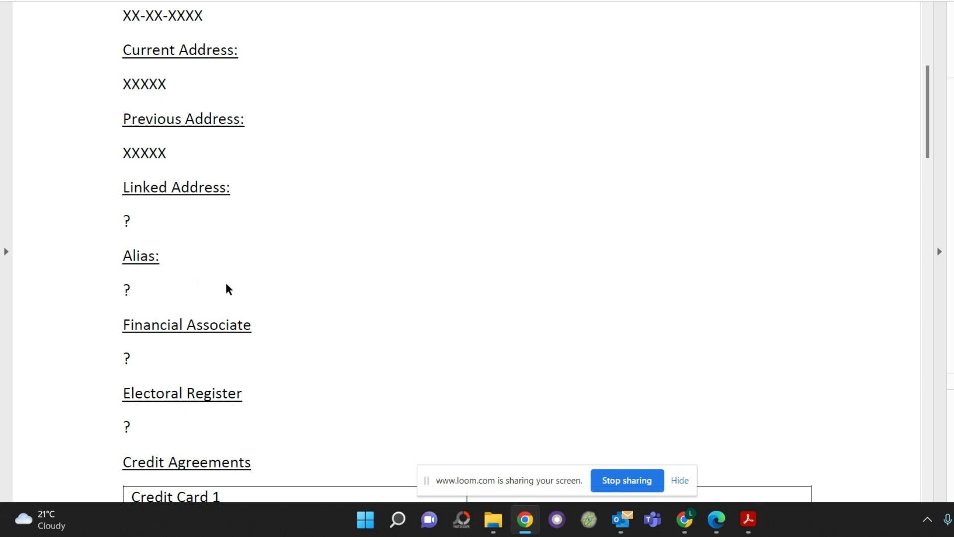
mouse_move(229, 267)
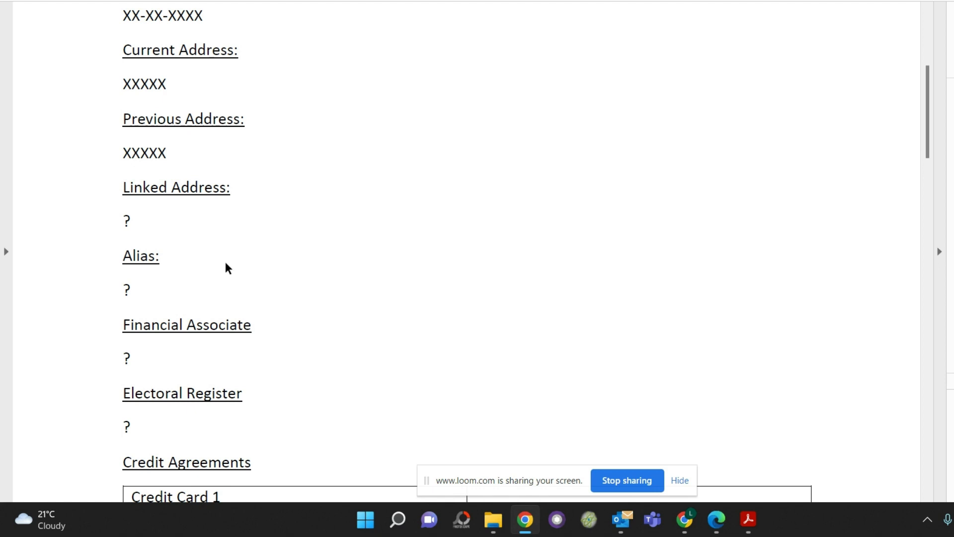
mouse_move(172, 296)
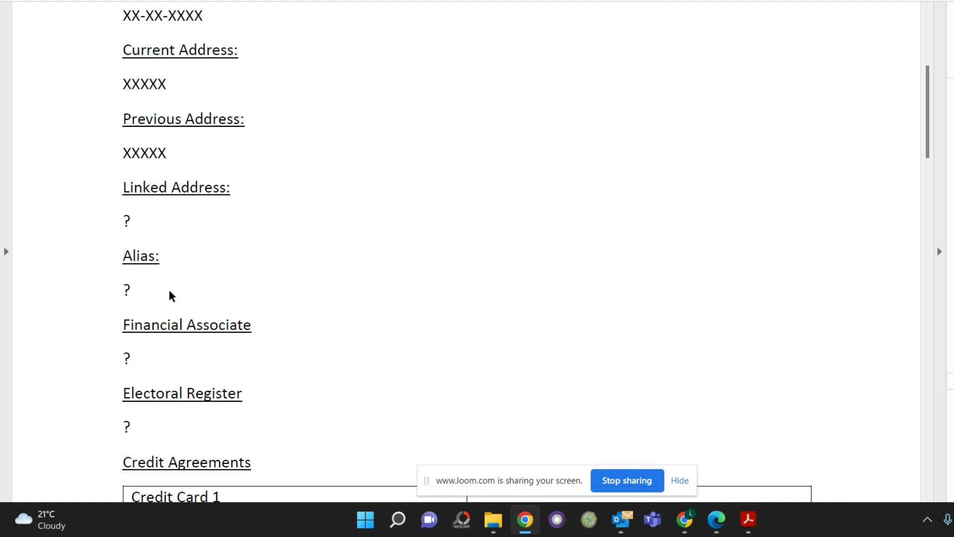
mouse_move(187, 296)
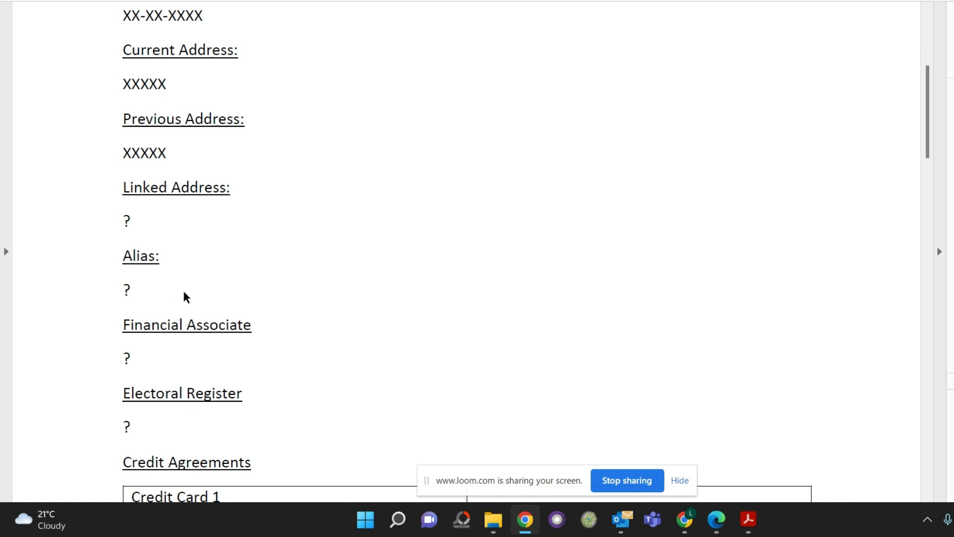
scroll(down, 3)
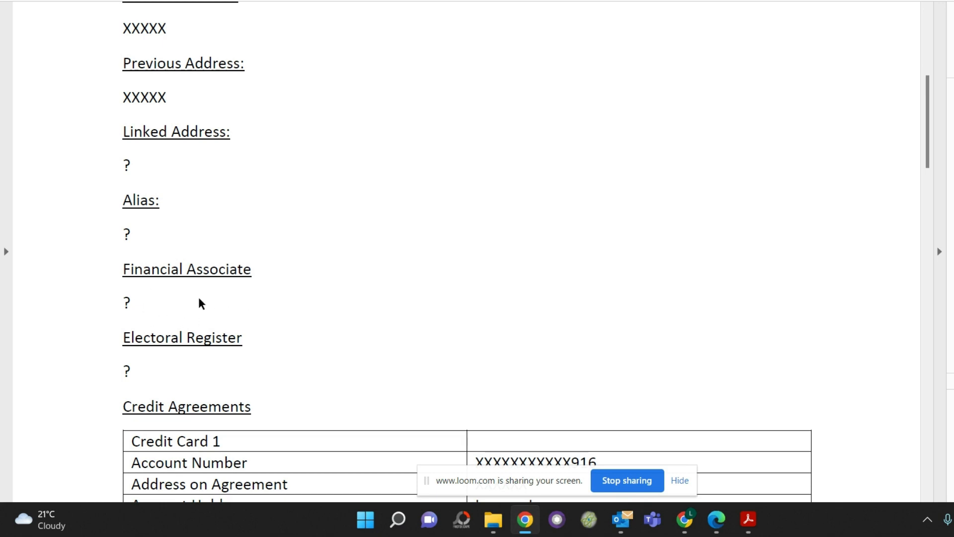
mouse_move(270, 272)
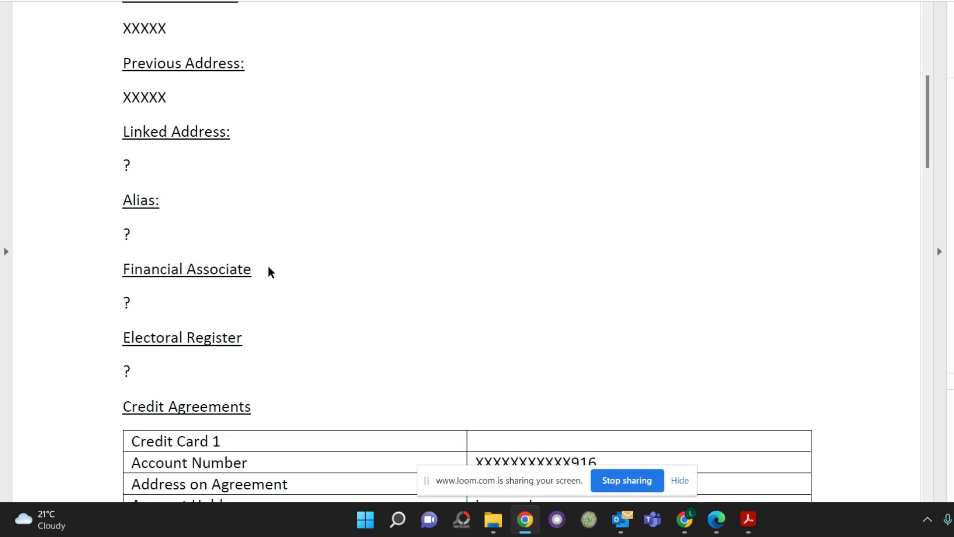
scroll(down, 3)
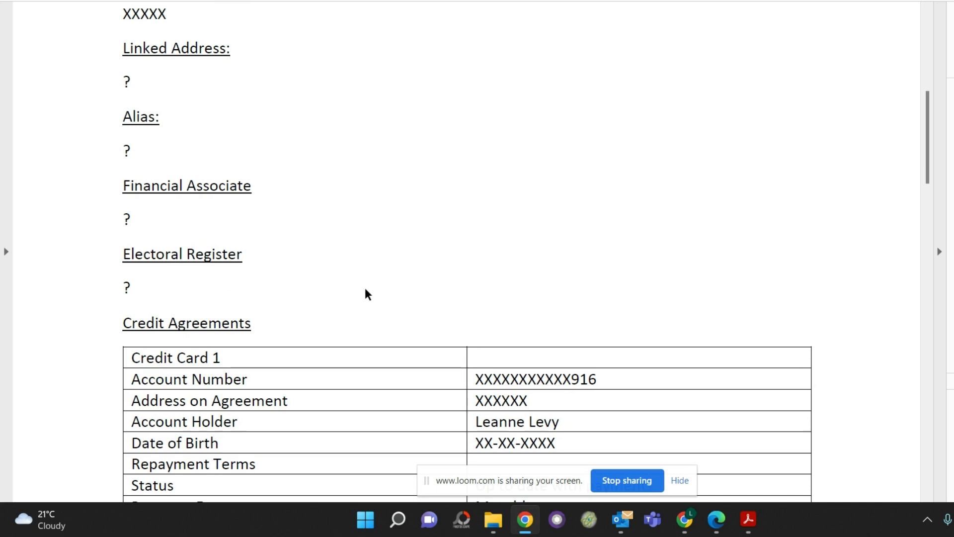
mouse_move(209, 286)
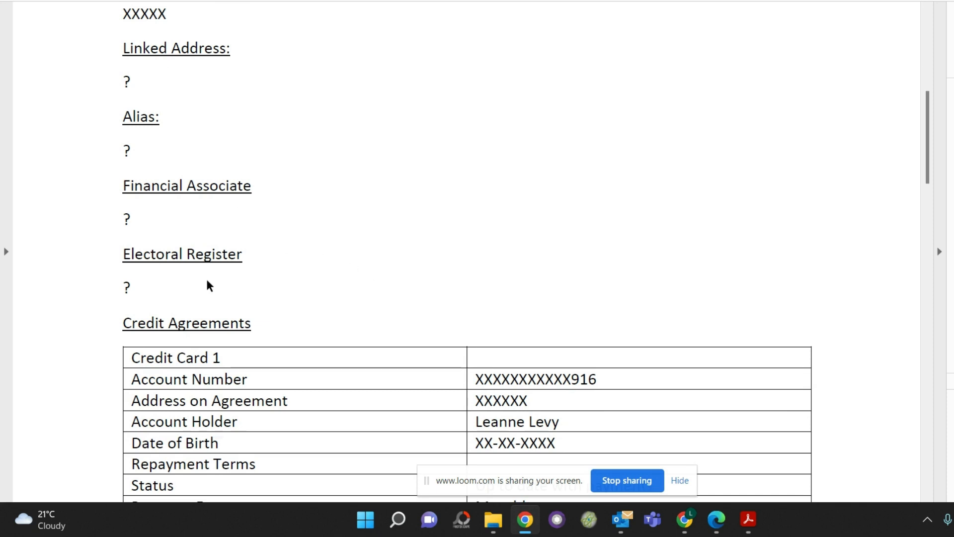
mouse_move(308, 288)
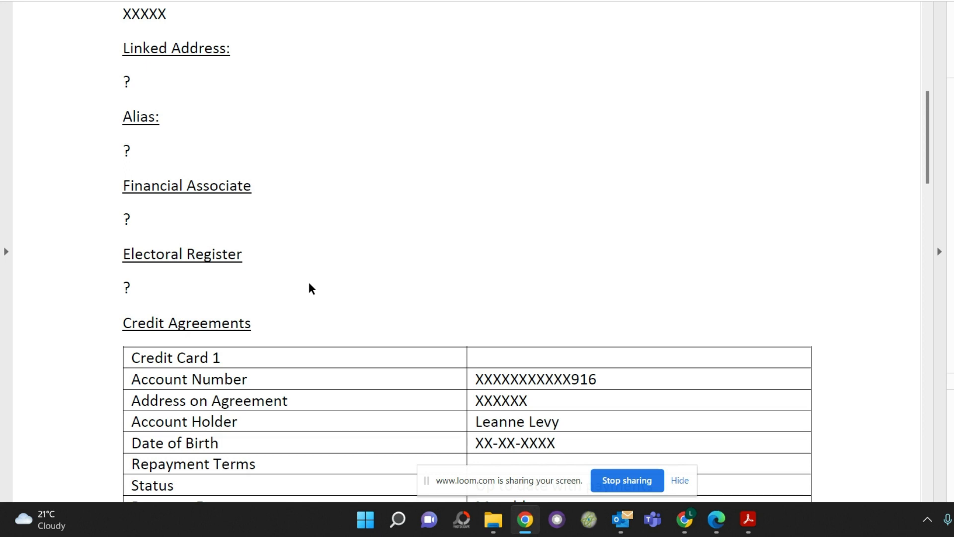
mouse_move(373, 288)
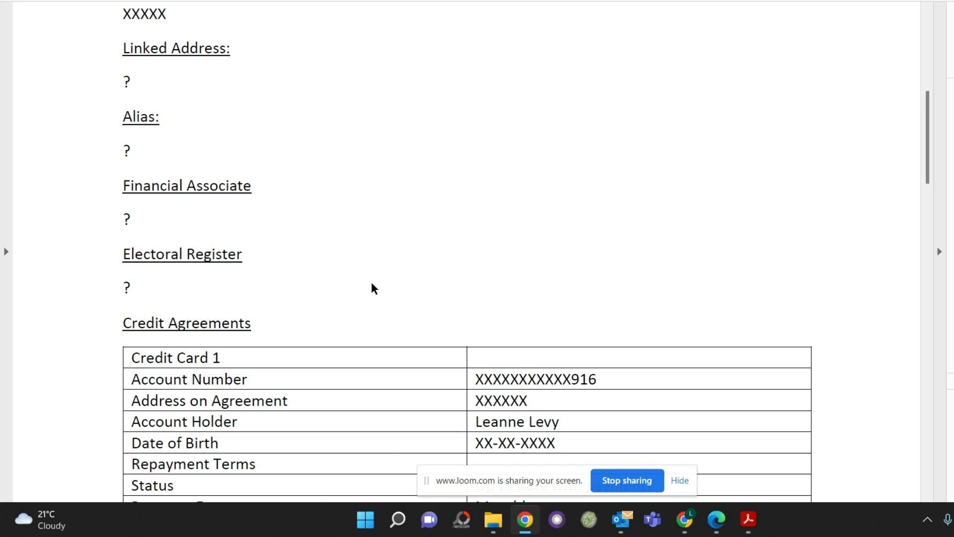
mouse_move(411, 288)
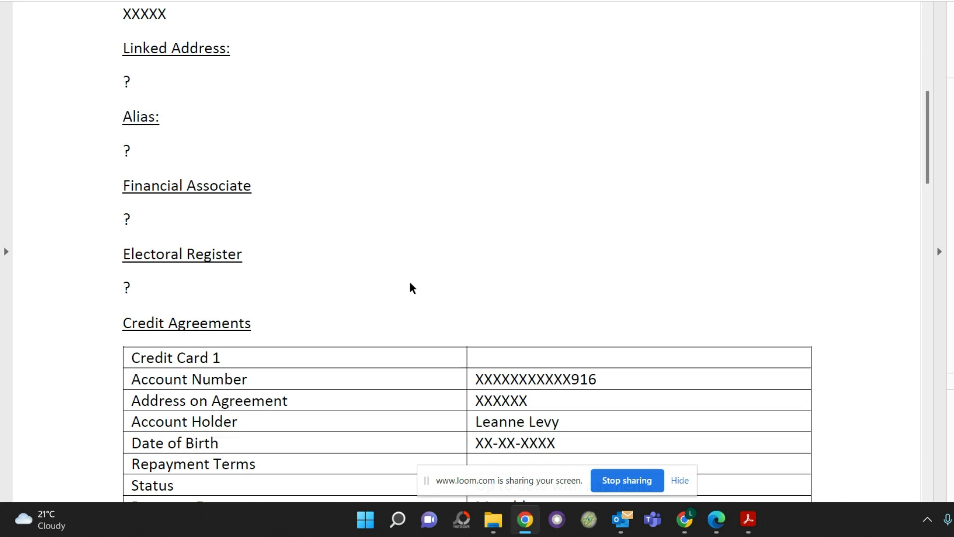
mouse_move(436, 286)
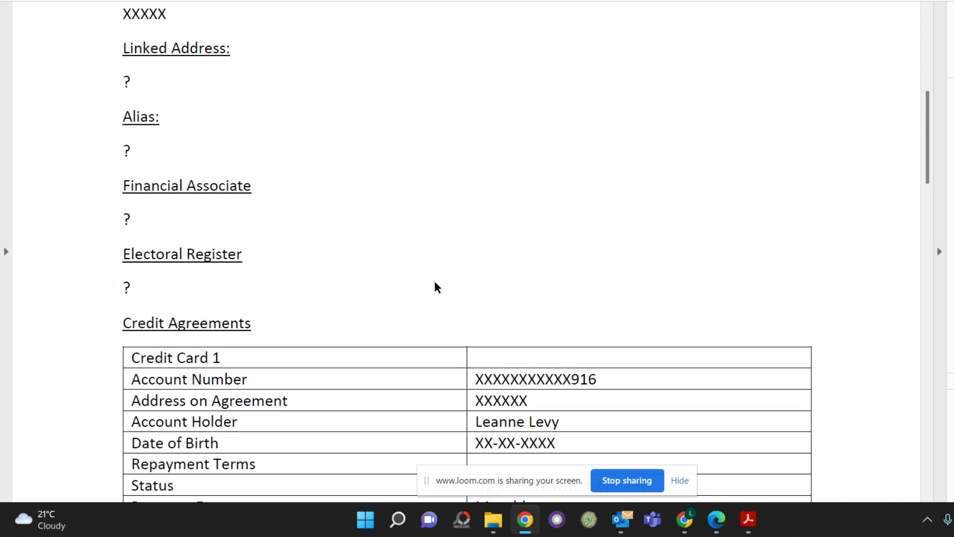
scroll(down, 3)
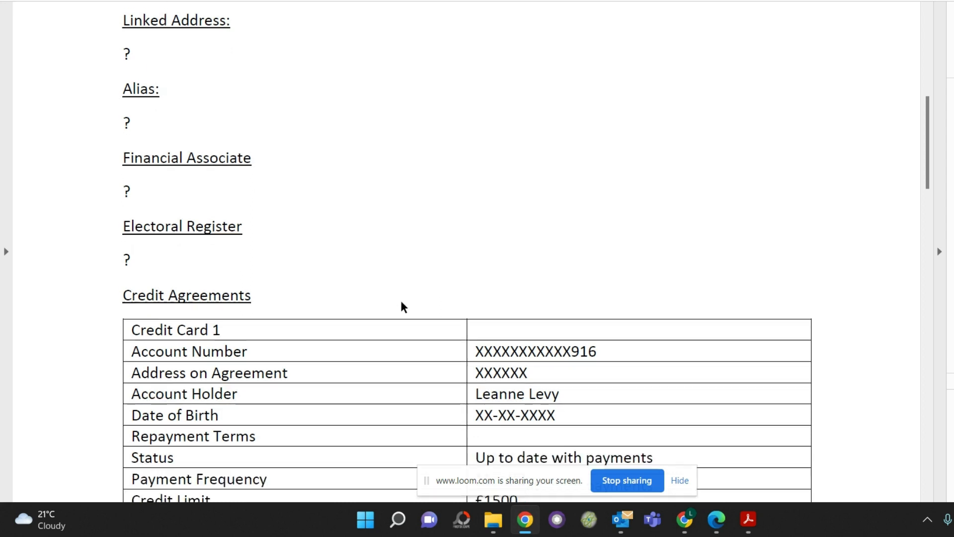
scroll(down, 3)
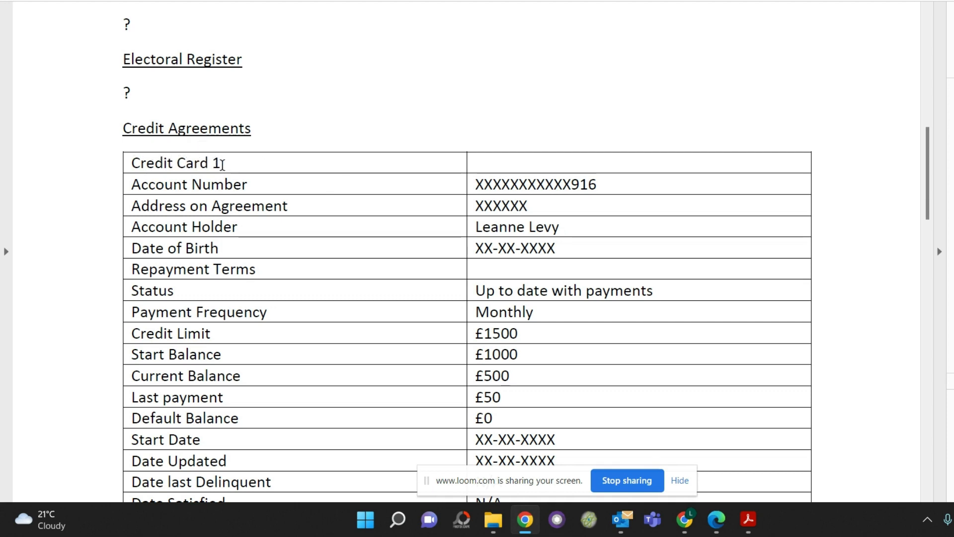
mouse_move(356, 170)
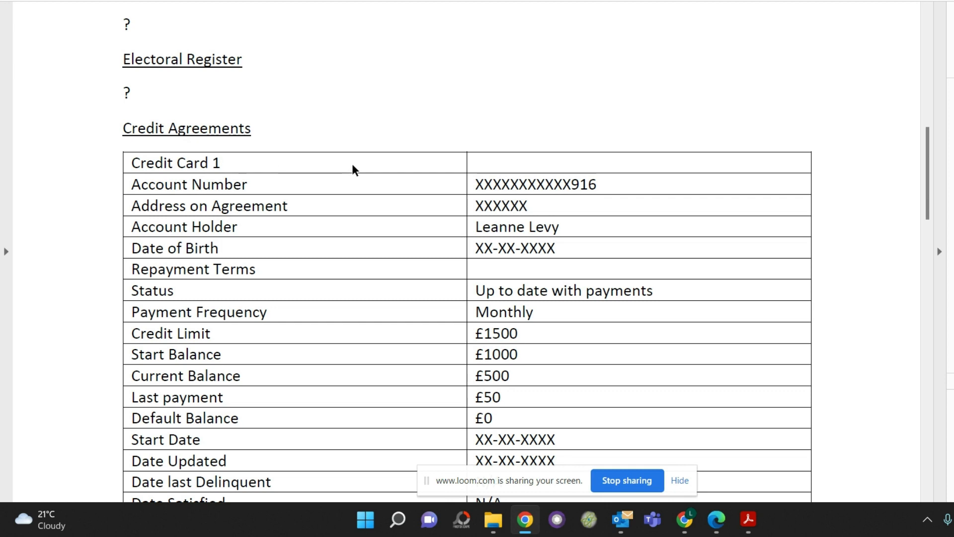
mouse_move(430, 195)
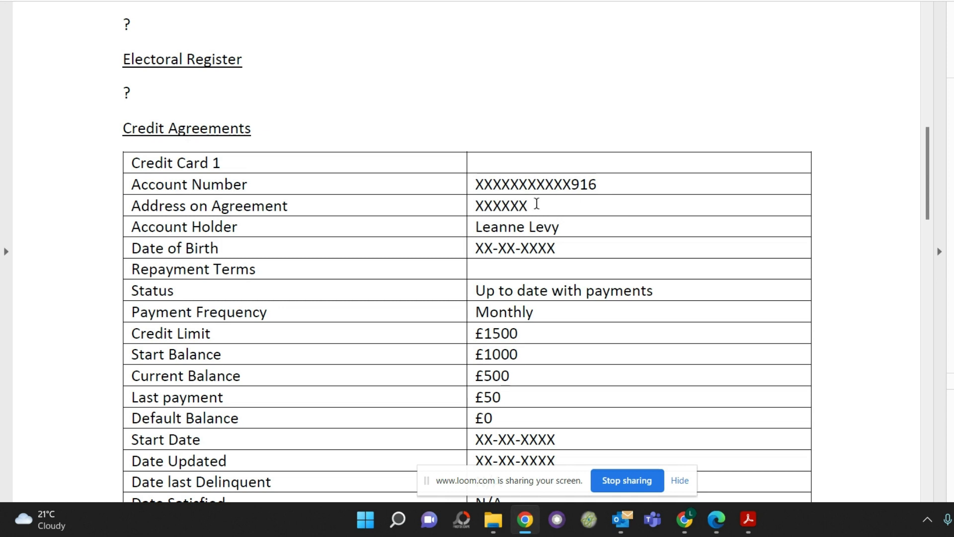
mouse_move(554, 211)
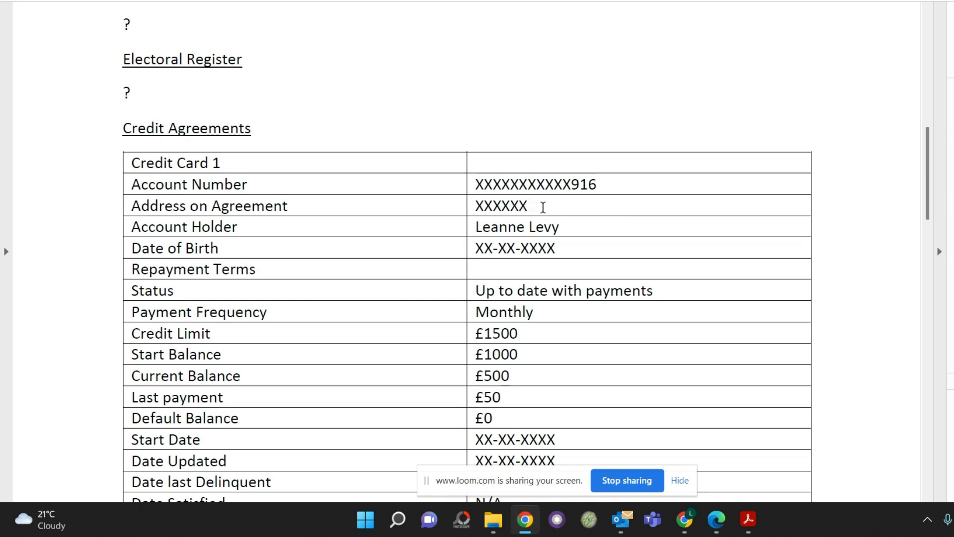
mouse_move(553, 210)
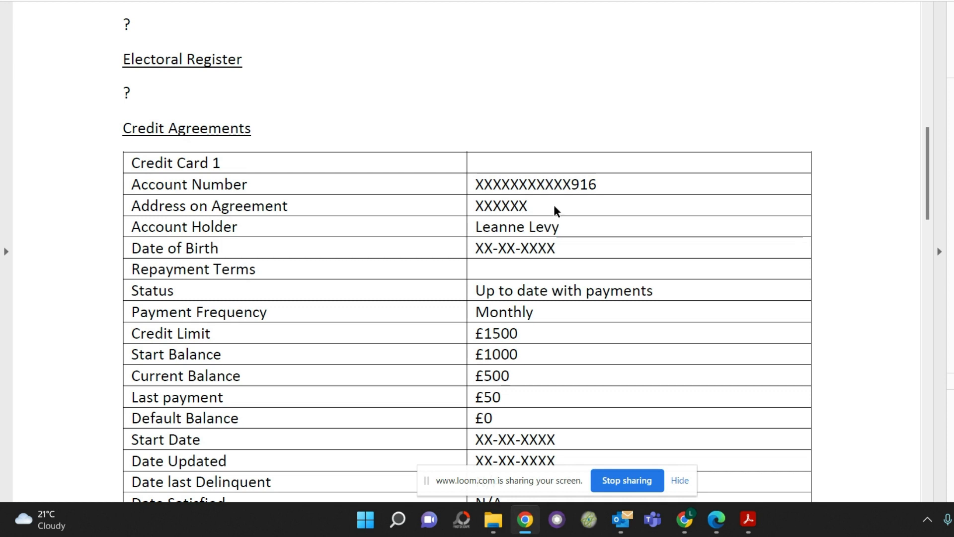
mouse_move(545, 211)
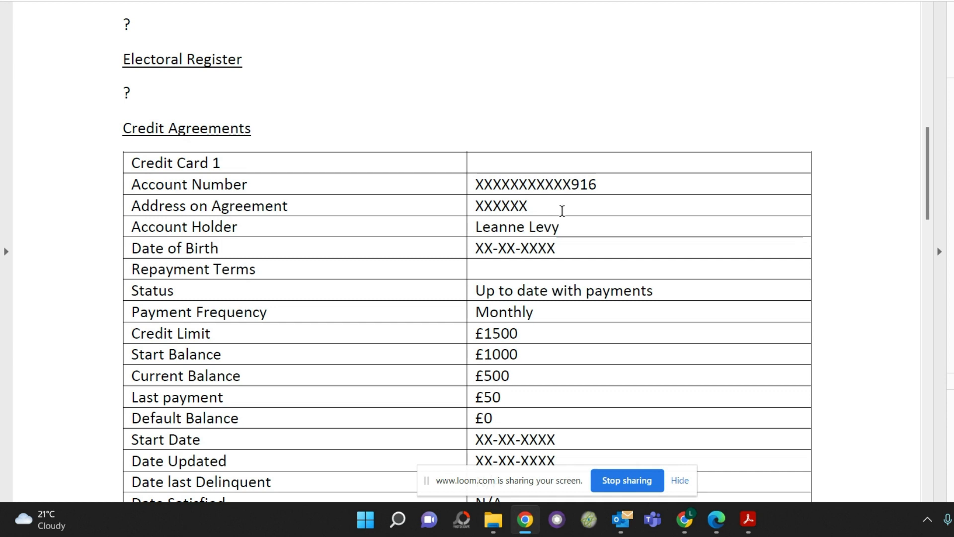
mouse_move(554, 212)
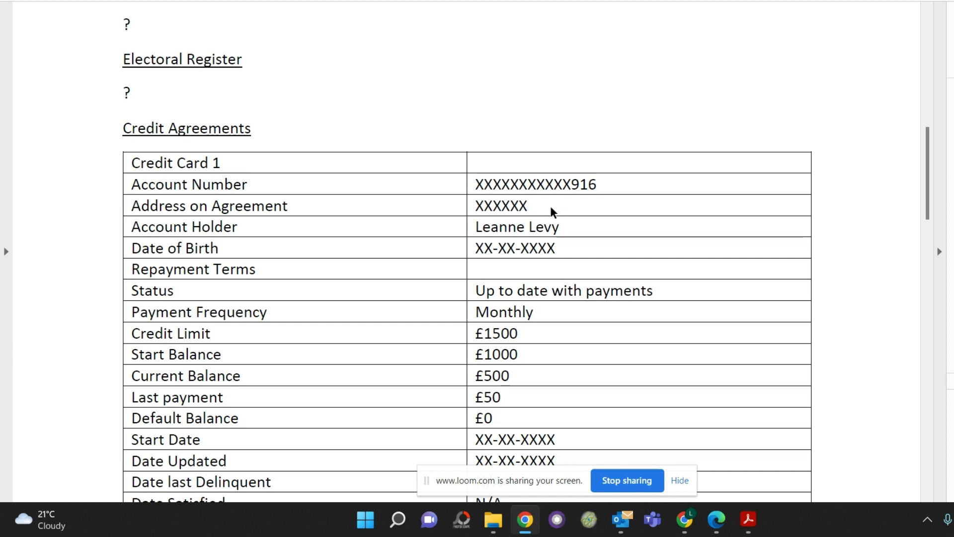
mouse_move(601, 221)
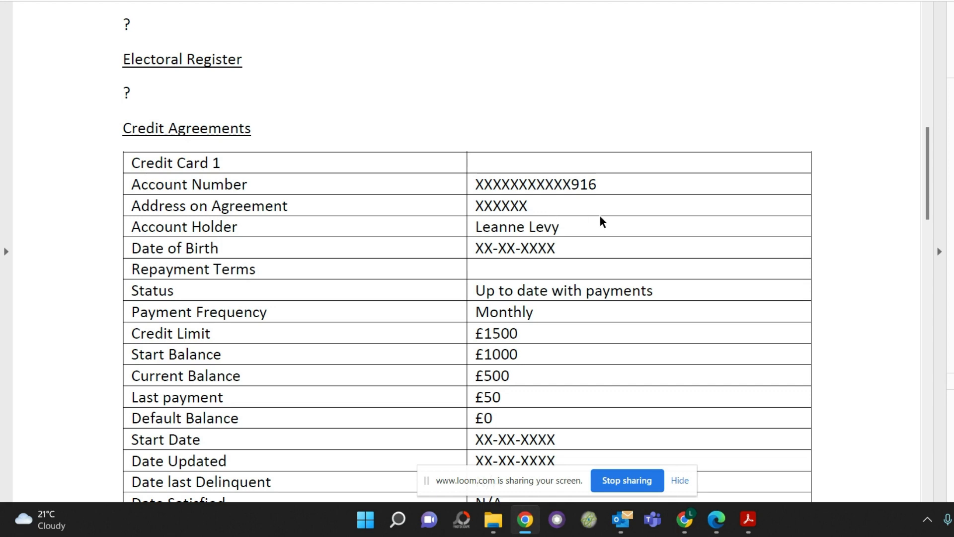
scroll(down, 3)
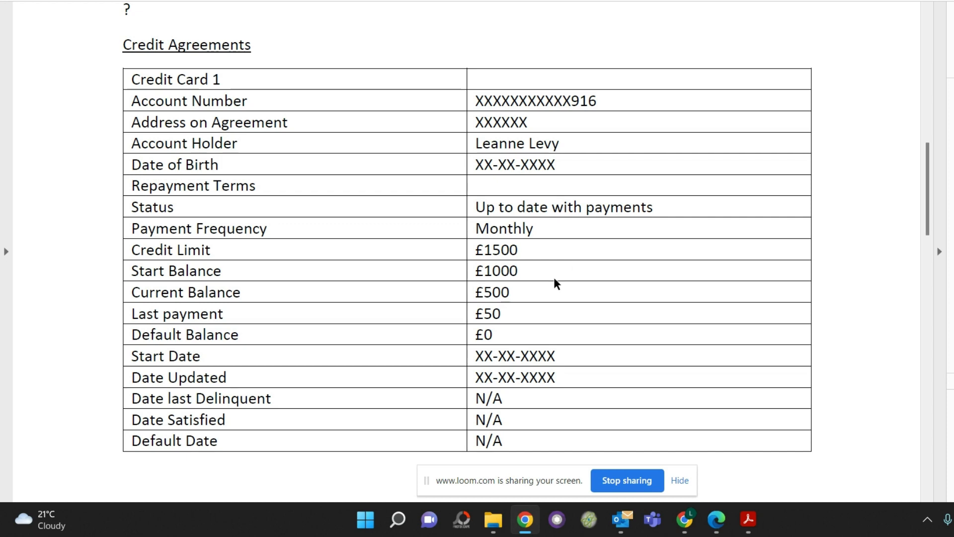
scroll(down, 3)
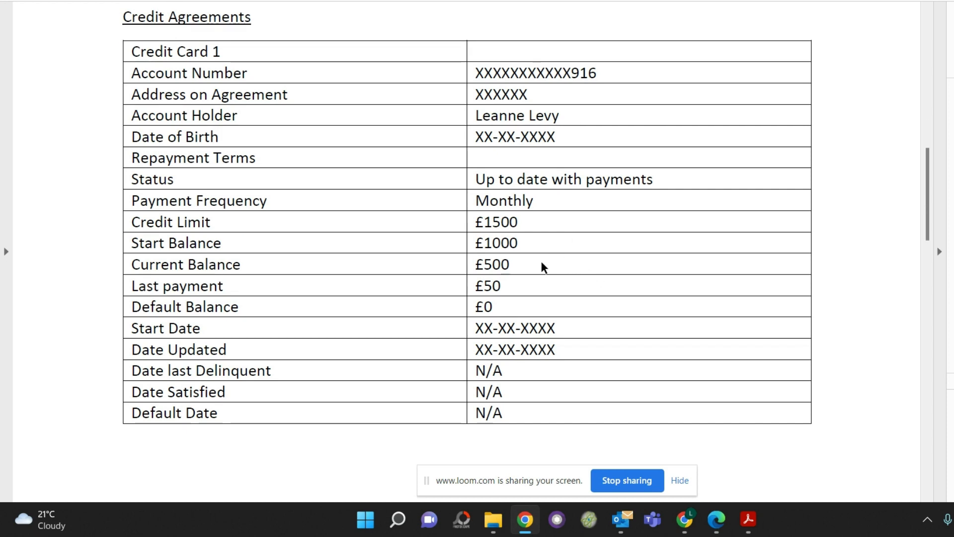
mouse_move(590, 294)
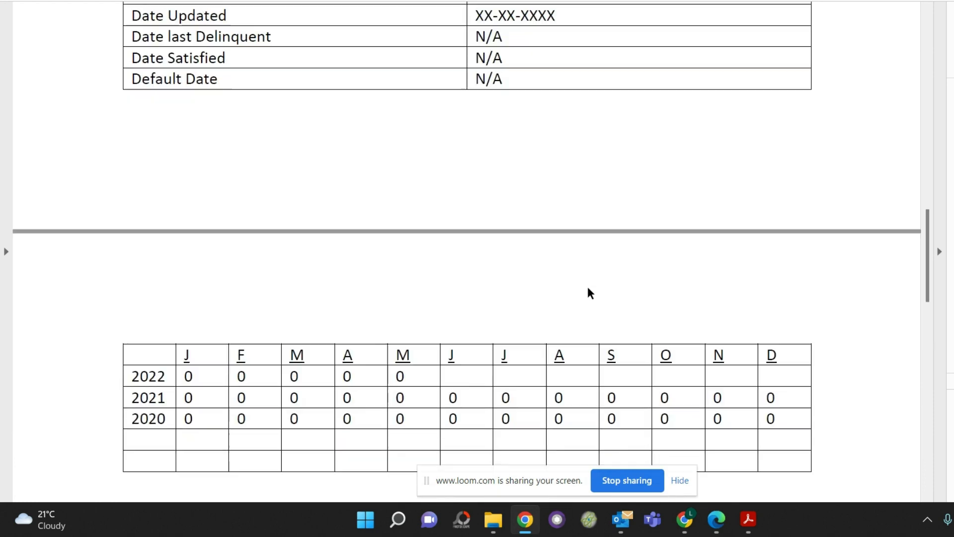
scroll(down, 3)
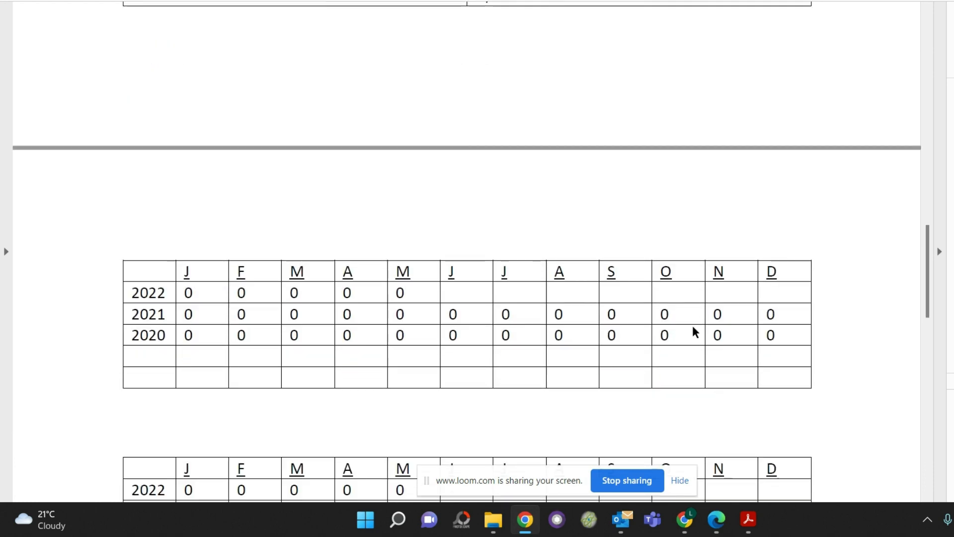
scroll(down, 3)
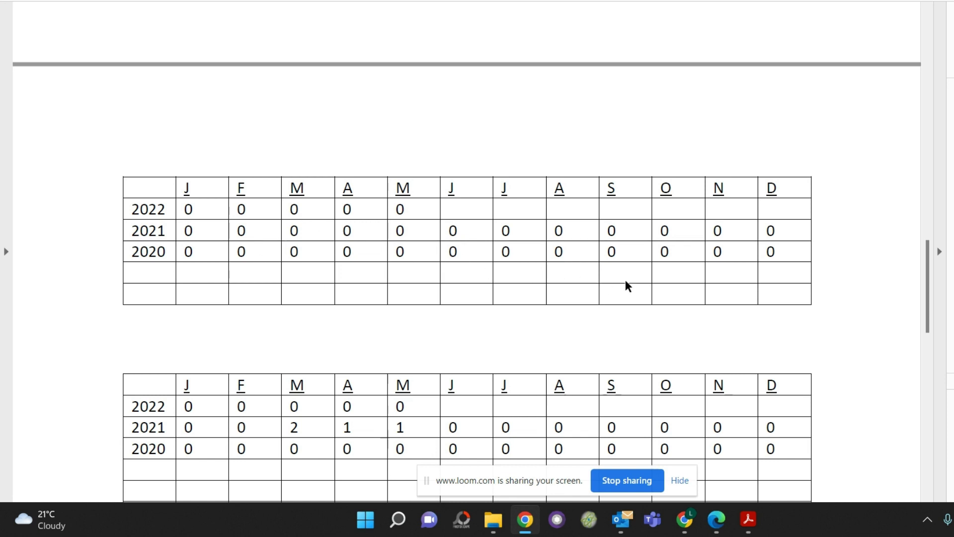
scroll(down, 3)
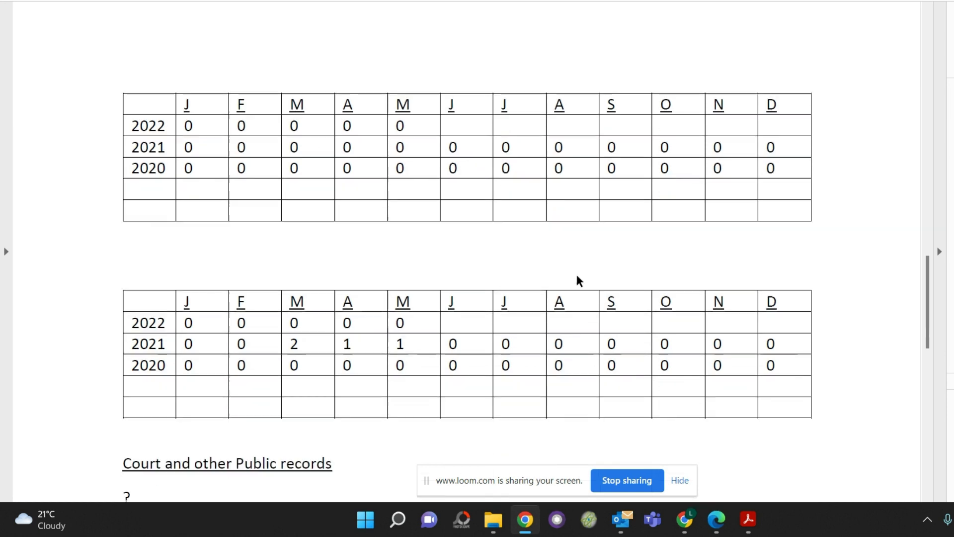
scroll(down, 3)
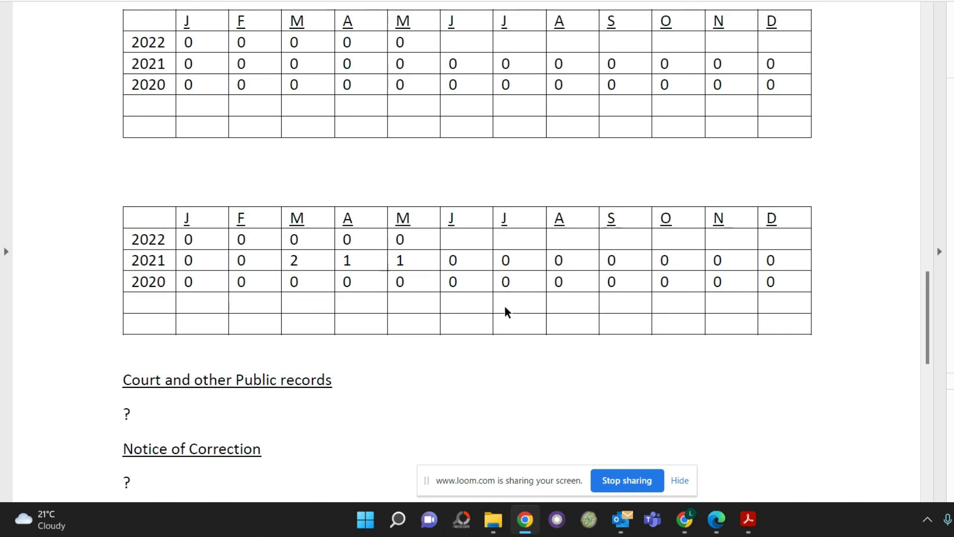
scroll(down, 3)
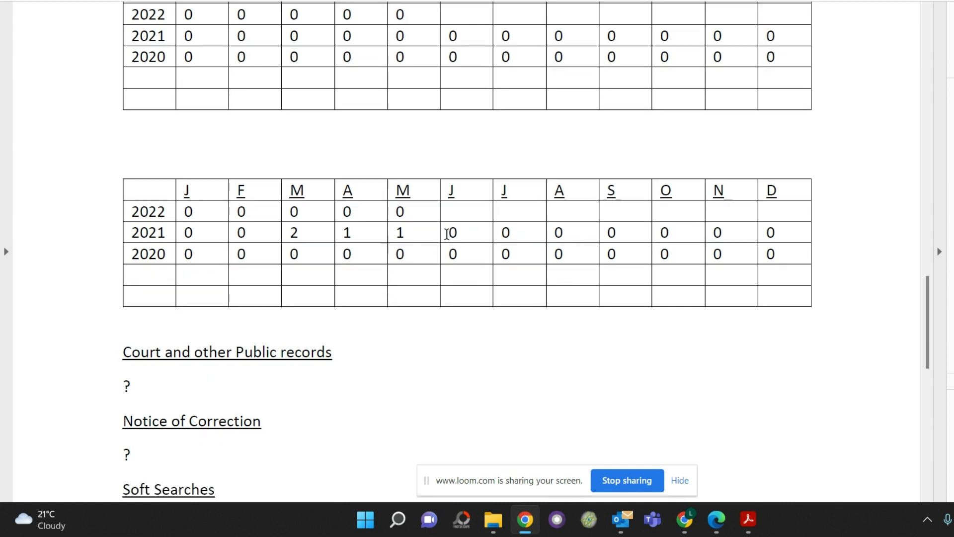
mouse_move(411, 232)
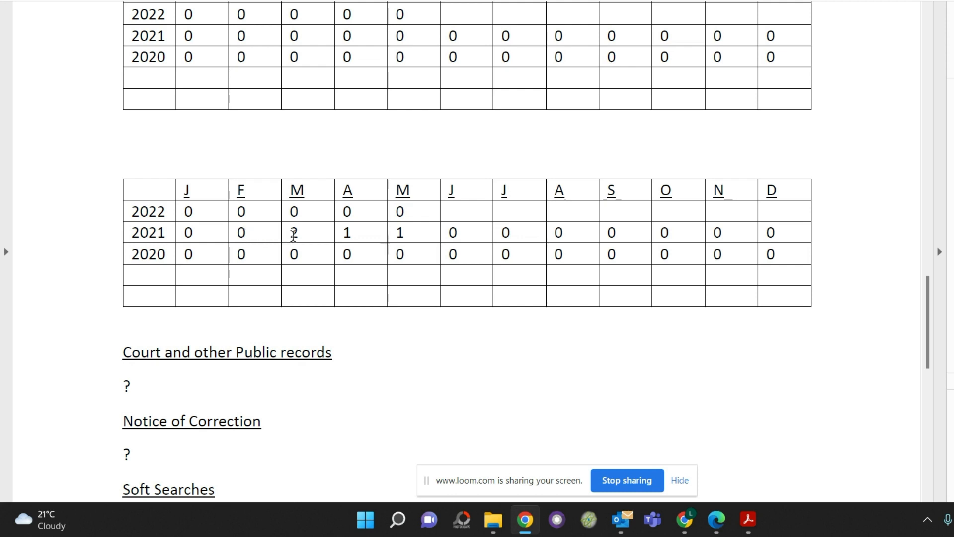
text(2)
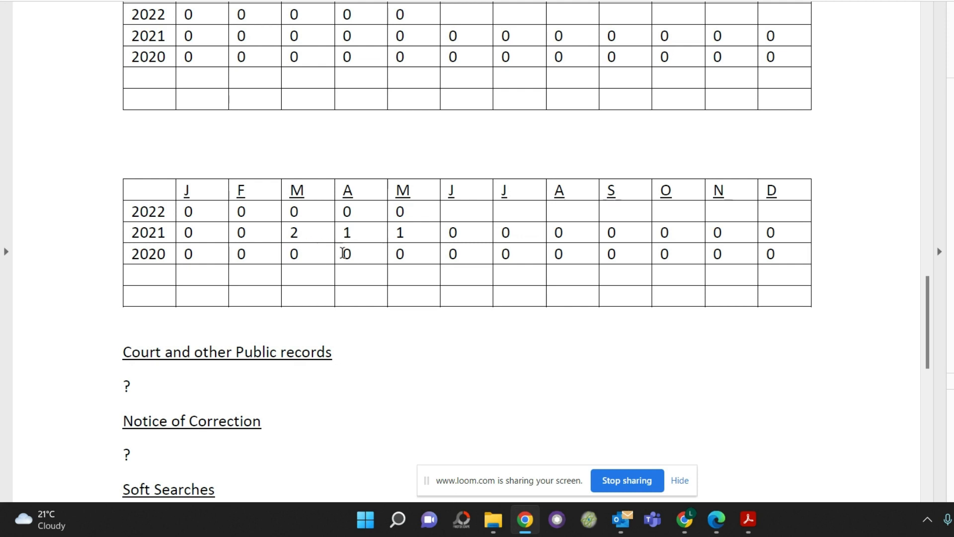
mouse_move(422, 250)
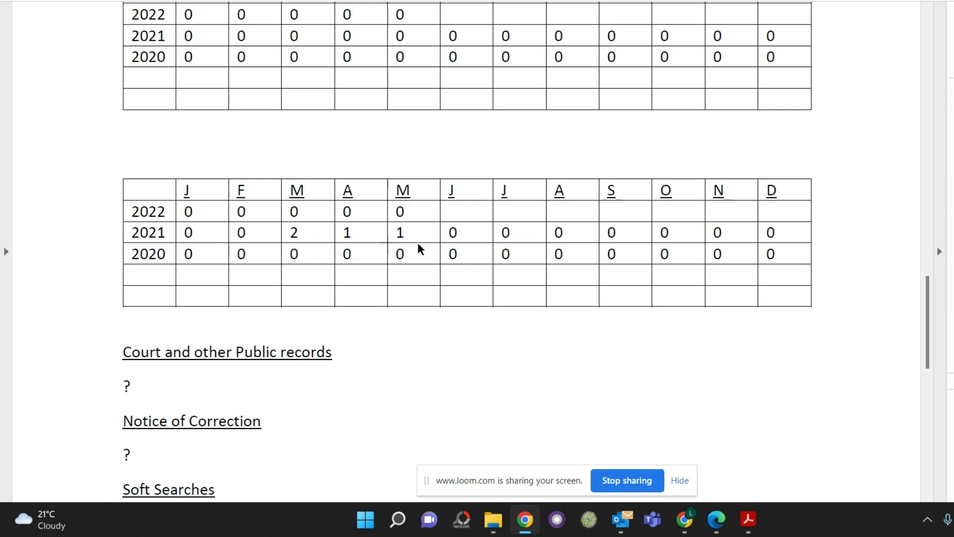
mouse_move(413, 239)
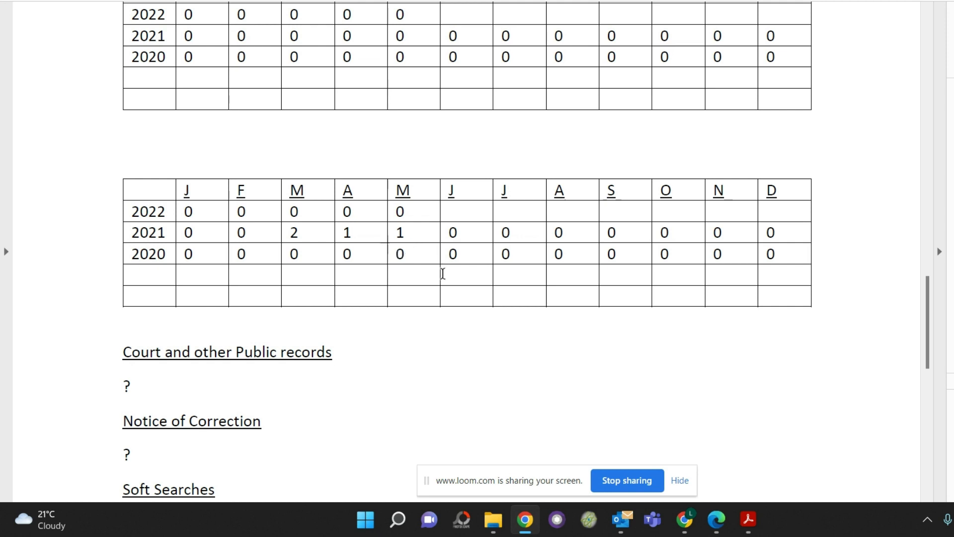
scroll(down, 3)
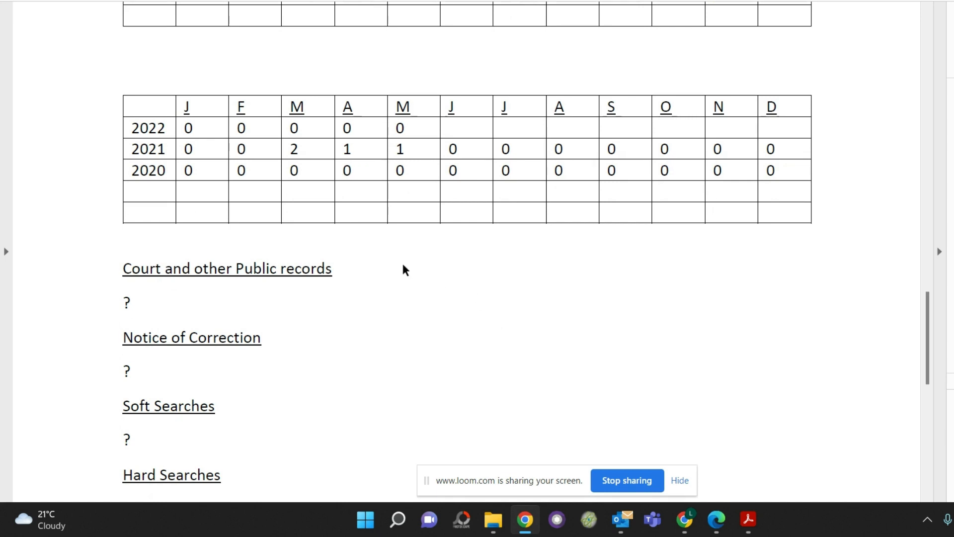
scroll(down, 3)
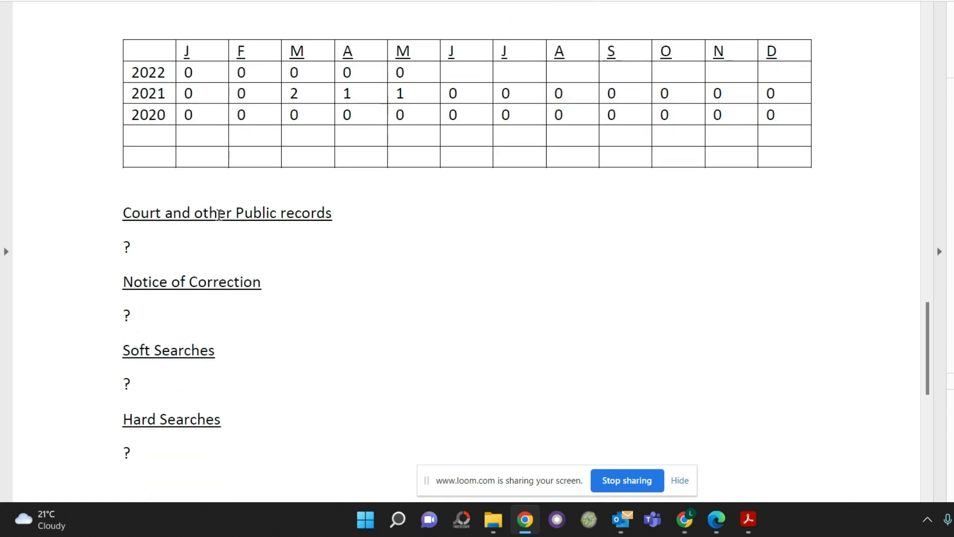
mouse_move(146, 248)
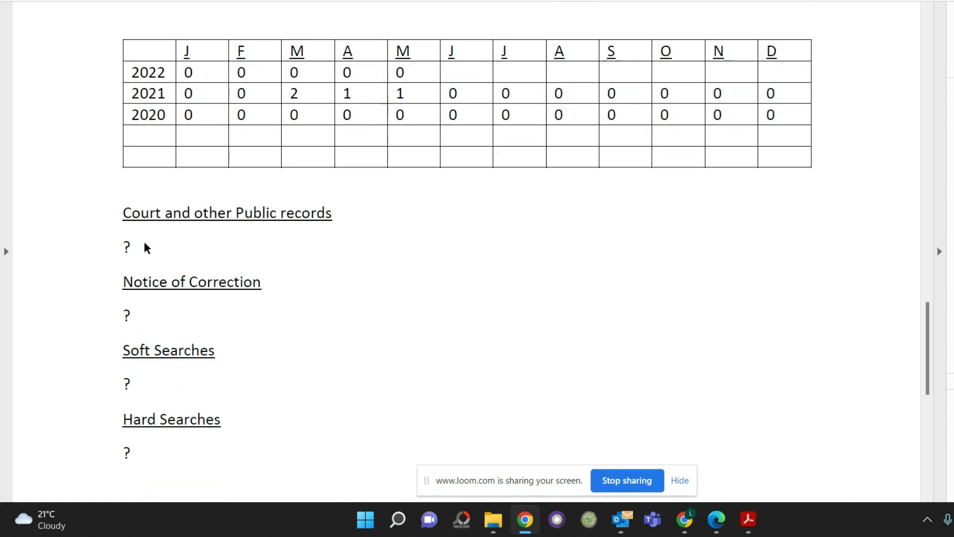
mouse_move(177, 252)
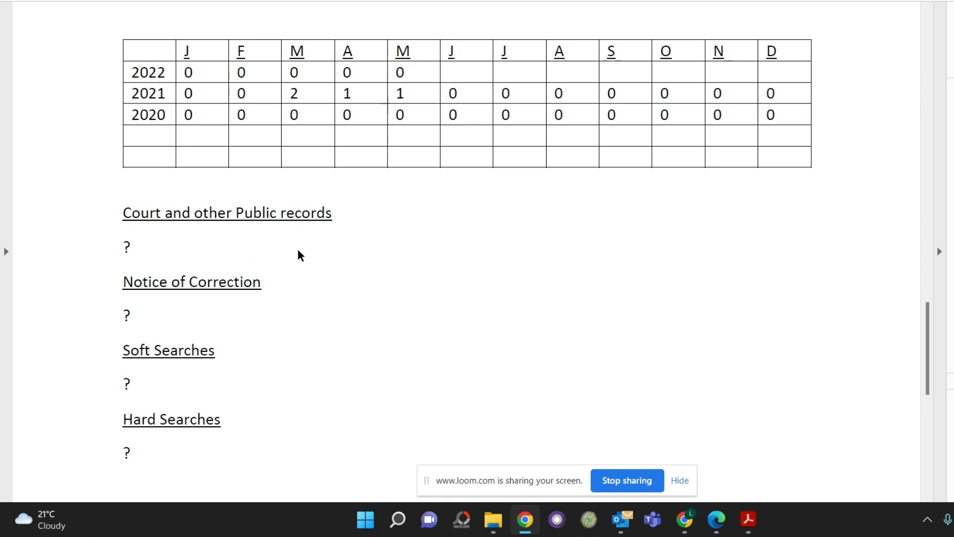
mouse_move(324, 254)
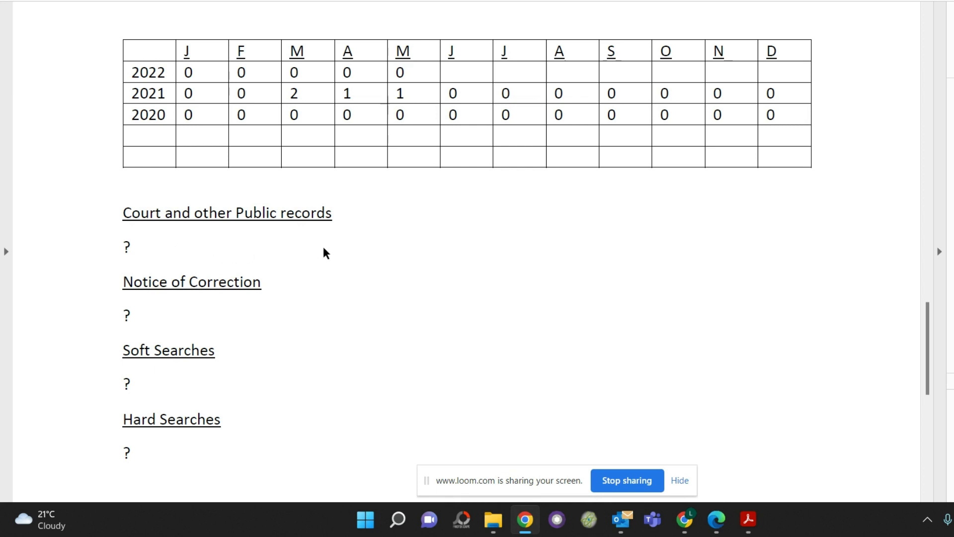
mouse_move(261, 252)
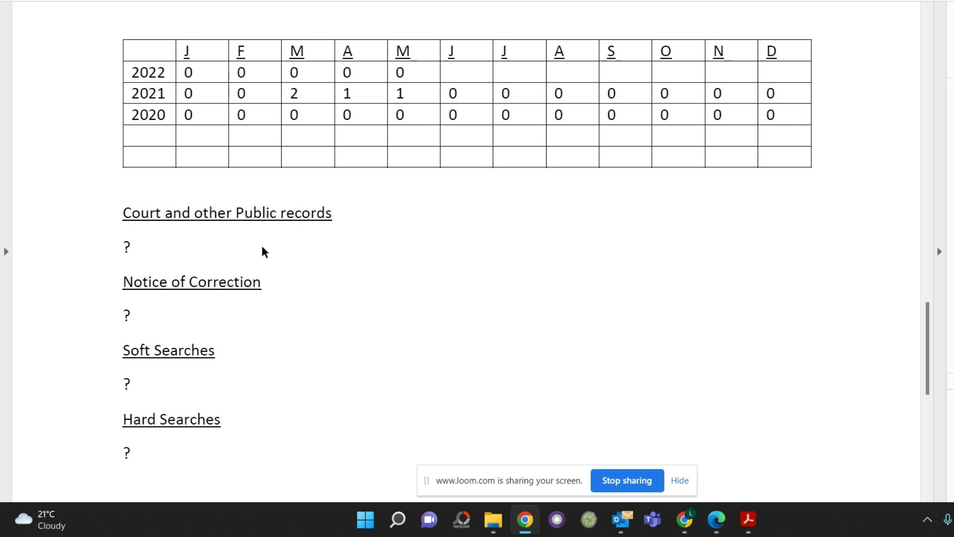
scroll(down, 3)
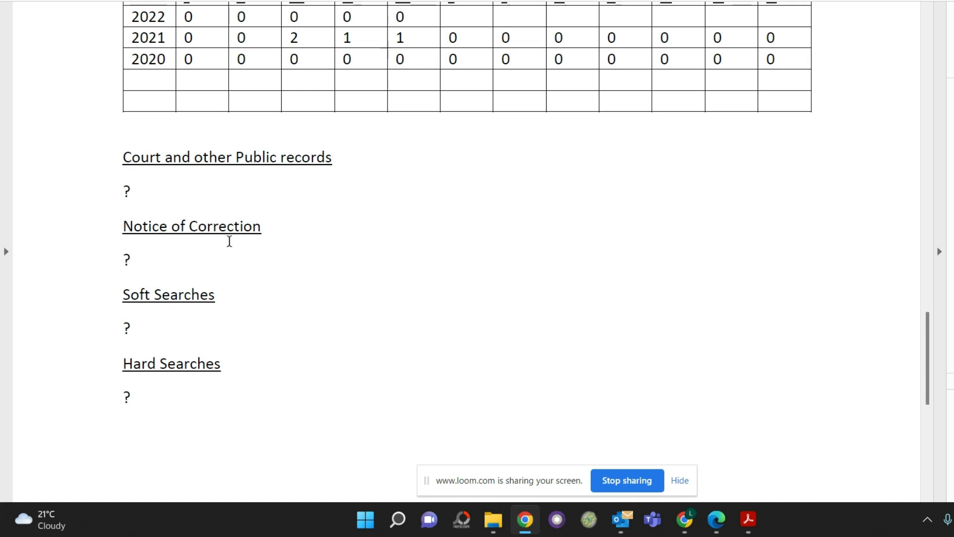
mouse_move(185, 256)
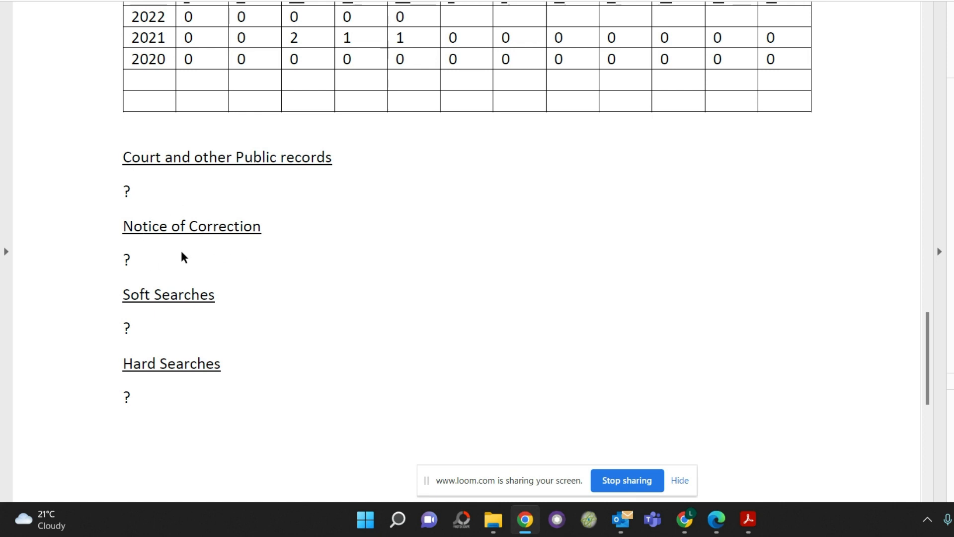
mouse_move(277, 269)
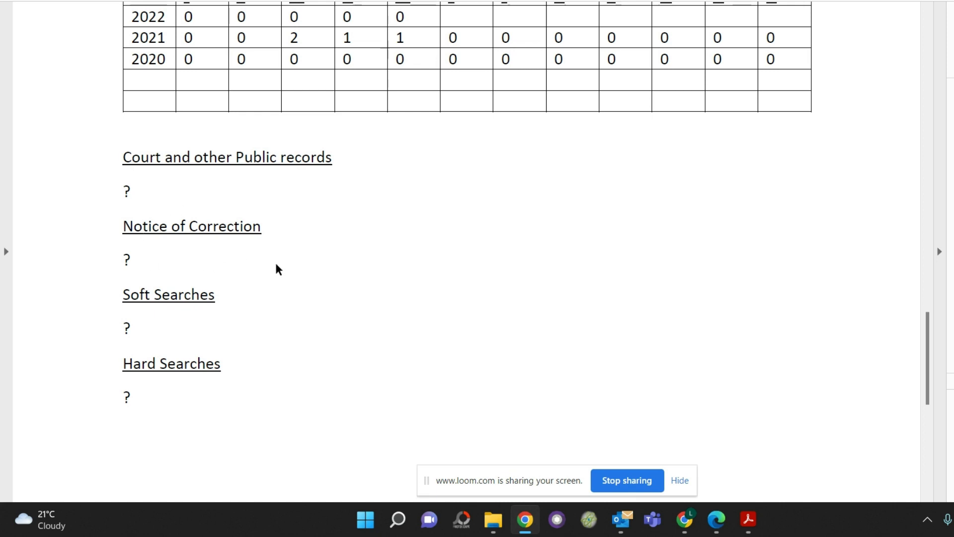
mouse_move(212, 263)
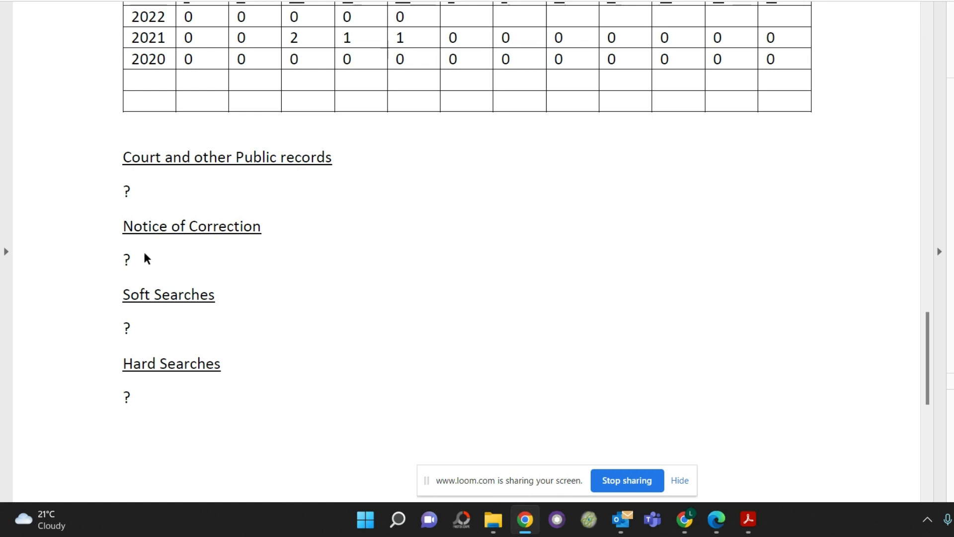
mouse_move(273, 264)
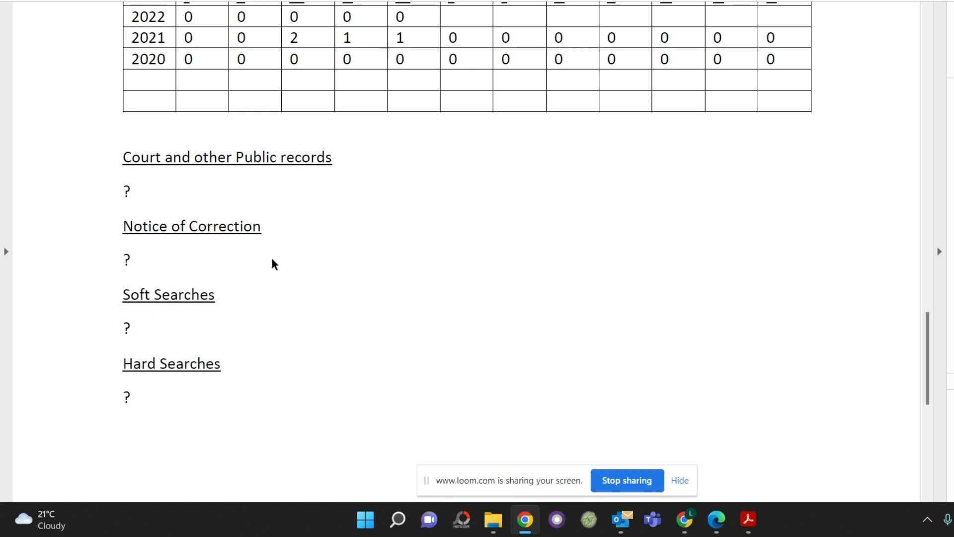
mouse_move(170, 258)
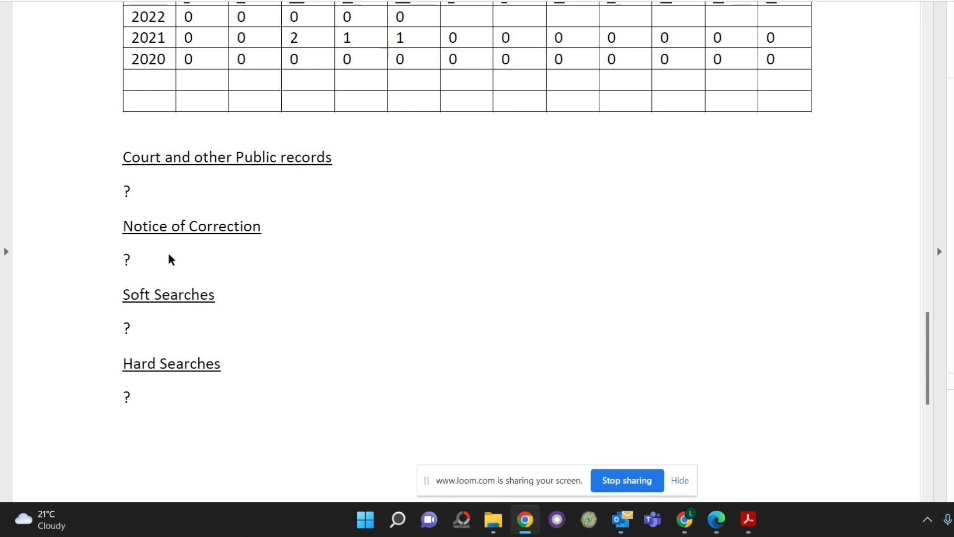
mouse_move(219, 264)
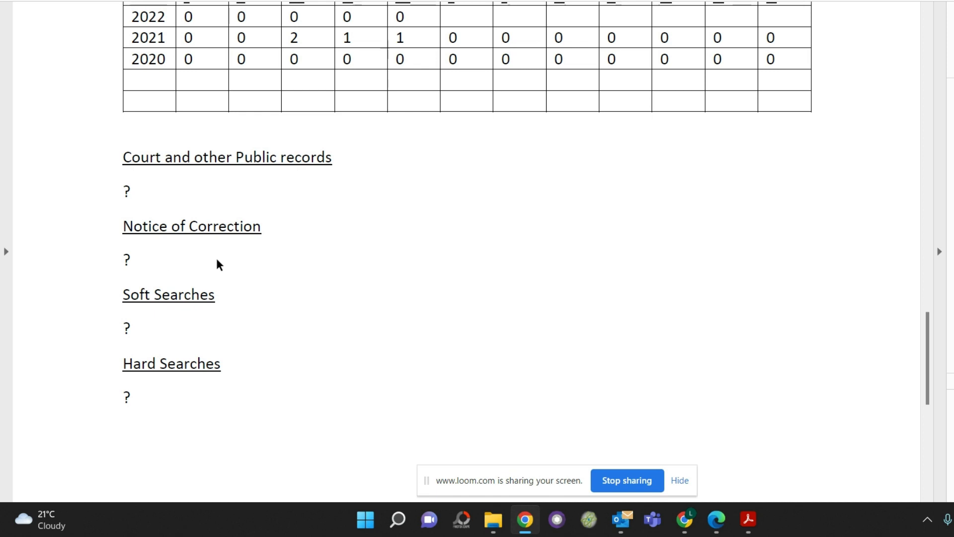
scroll(down, 3)
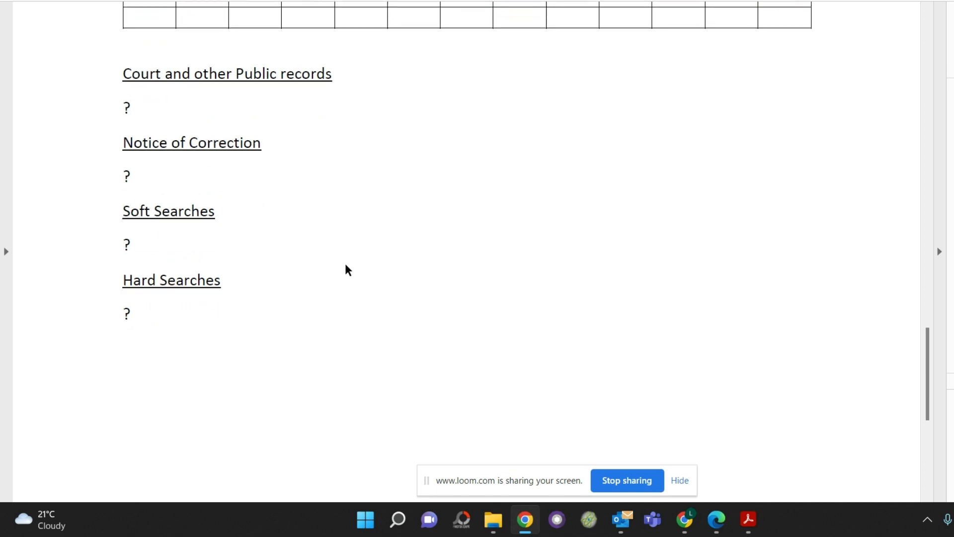
mouse_move(237, 248)
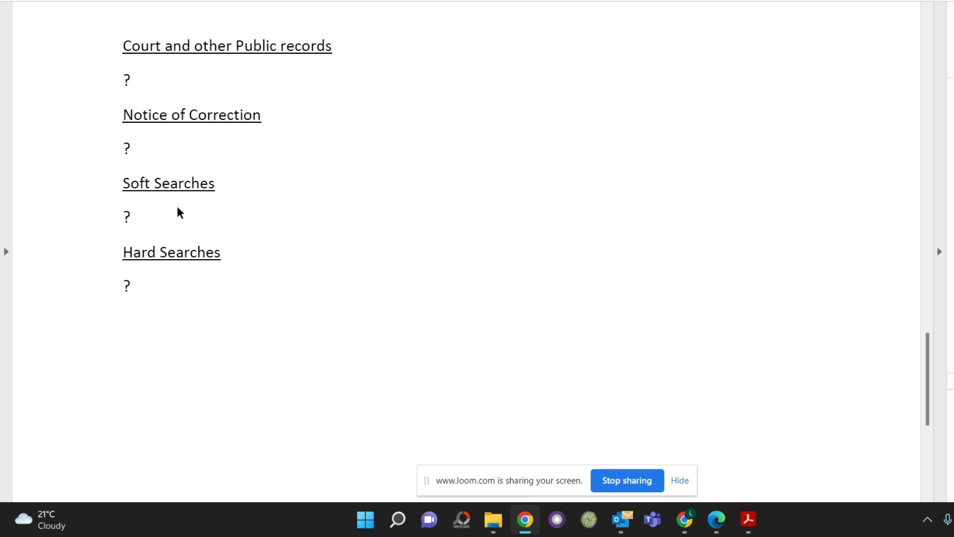
mouse_move(169, 216)
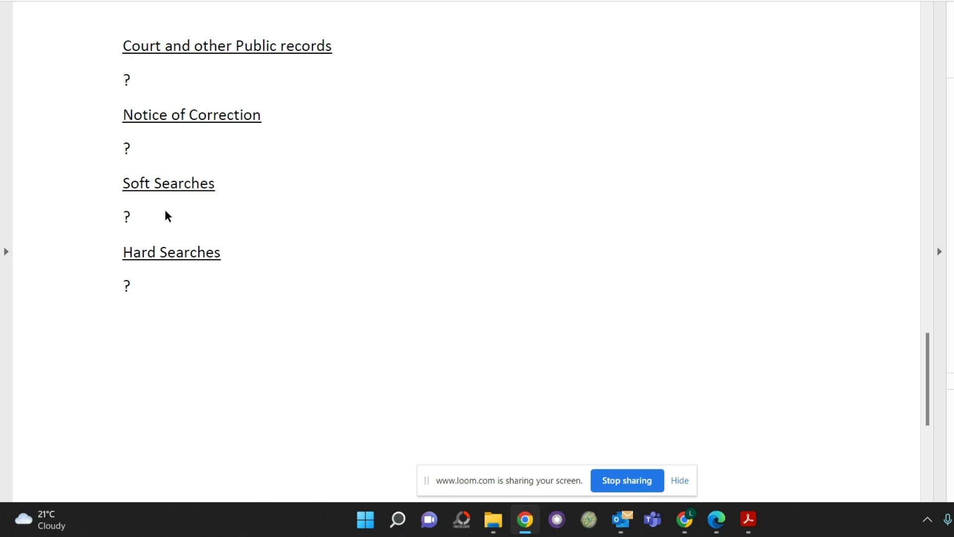
mouse_move(256, 224)
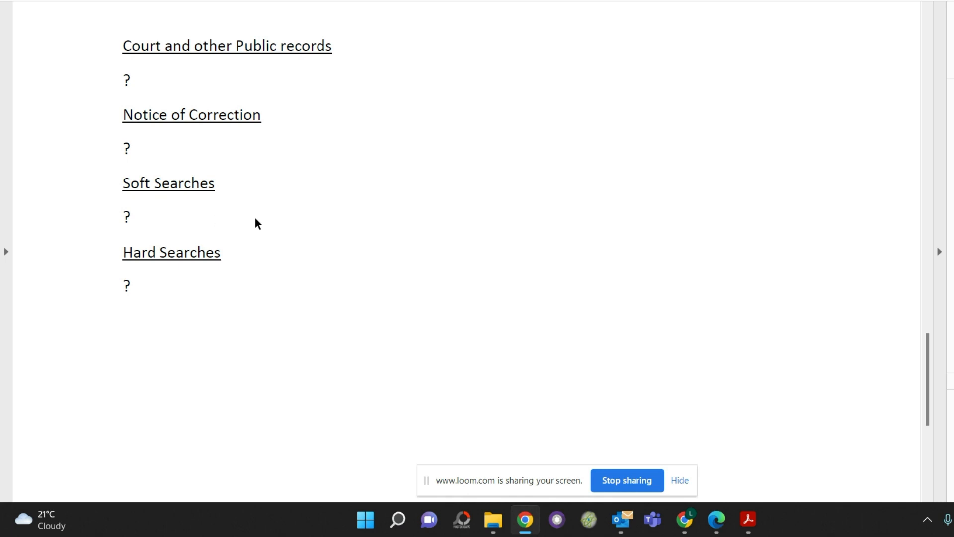
mouse_move(297, 265)
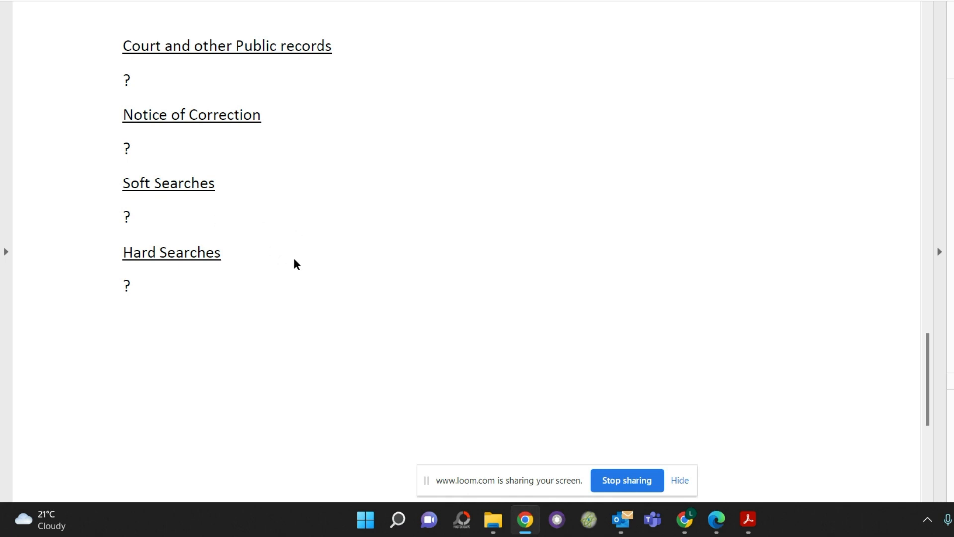
scroll(down, 3)
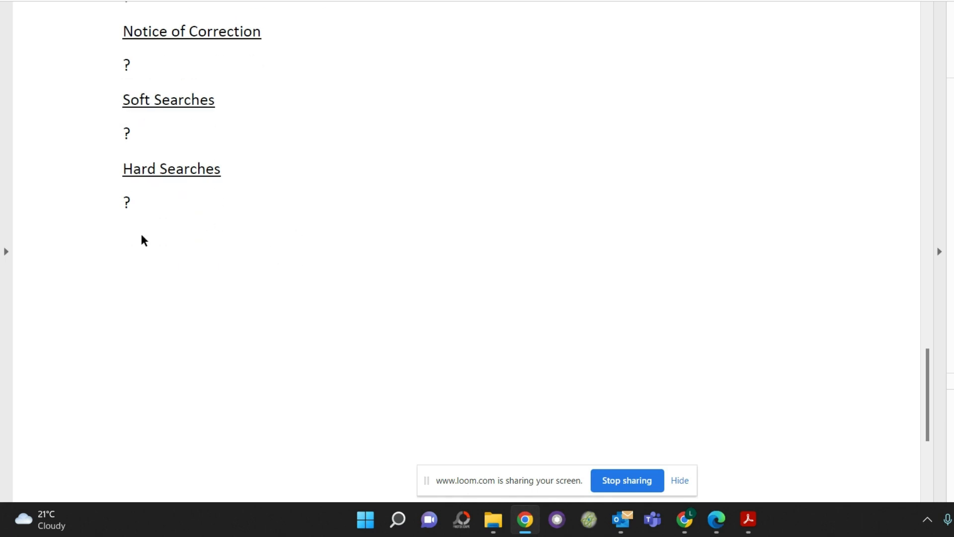
scroll(down, 3)
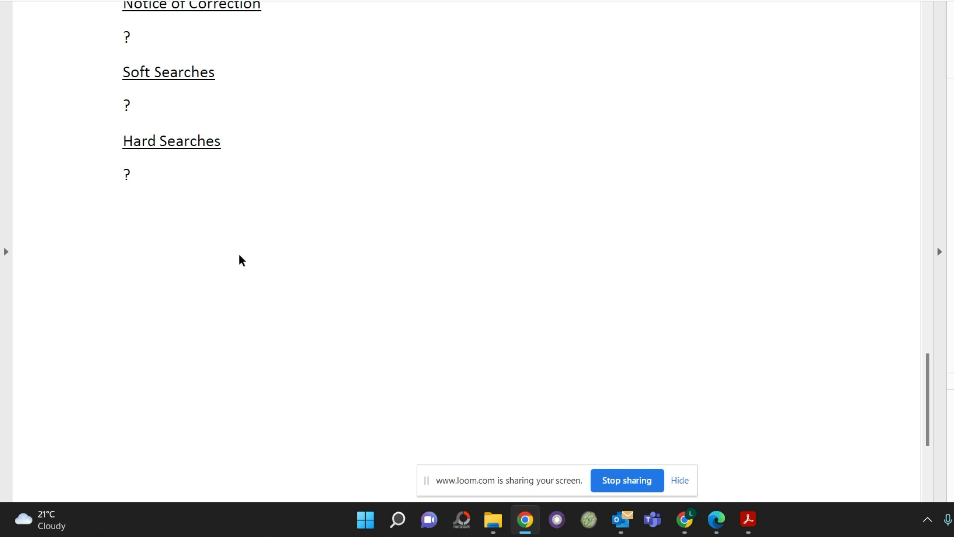
mouse_move(236, 261)
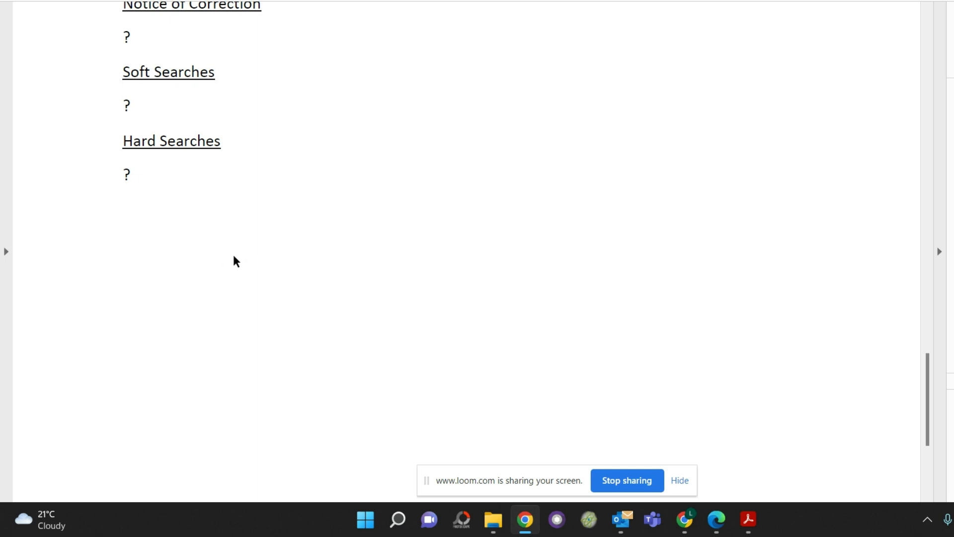
mouse_move(290, 259)
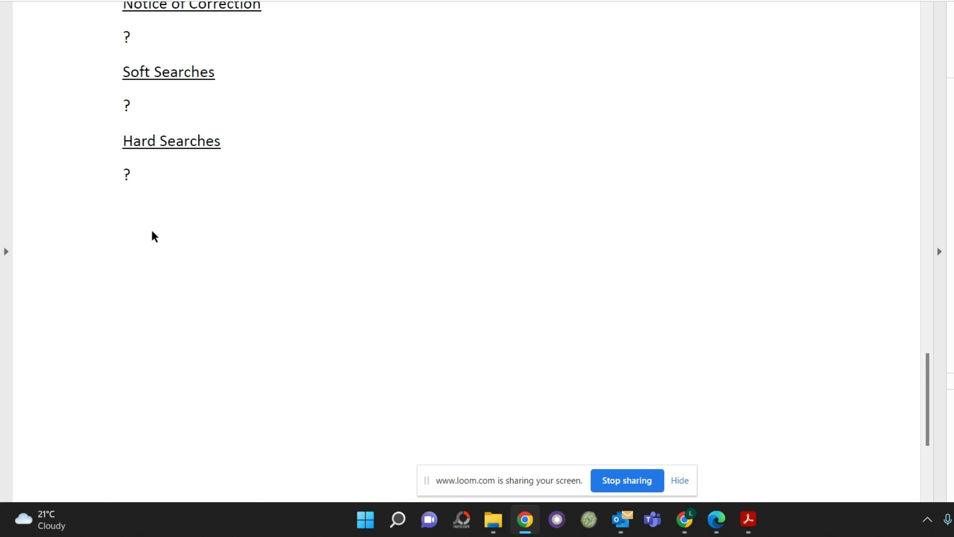
mouse_move(220, 207)
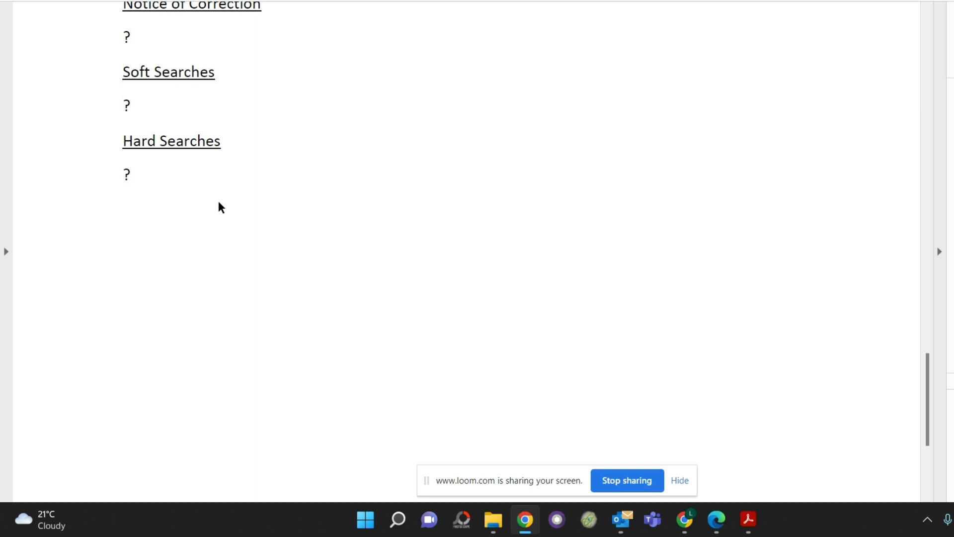
mouse_move(159, 207)
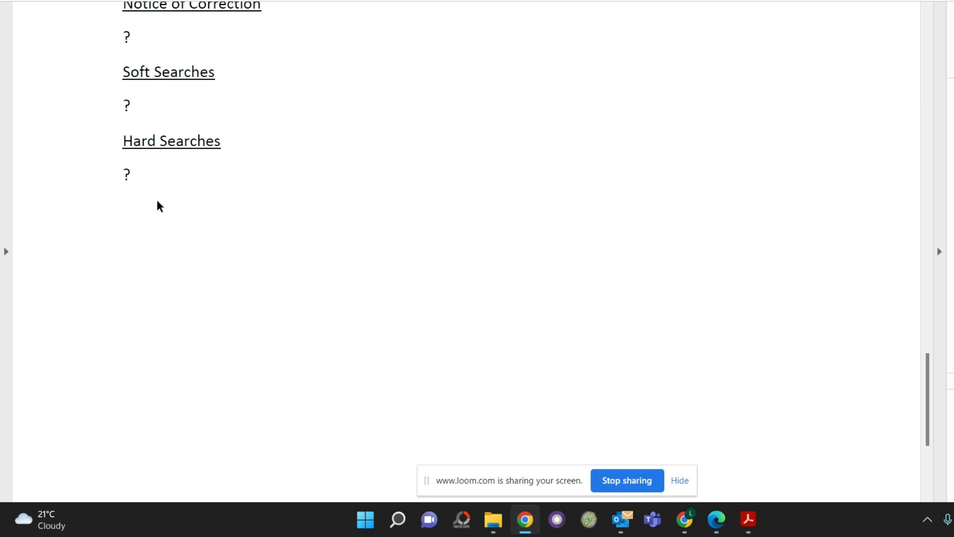
mouse_move(188, 219)
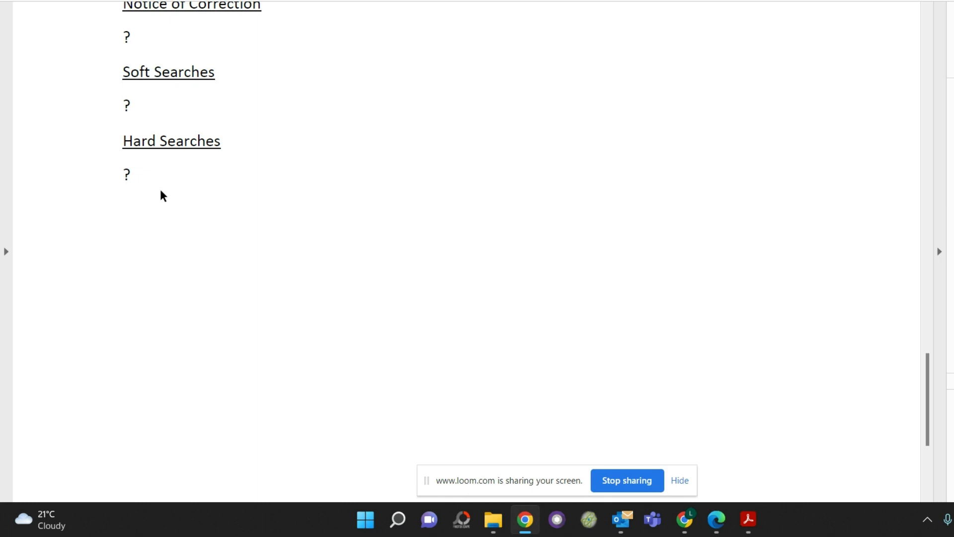
mouse_move(223, 212)
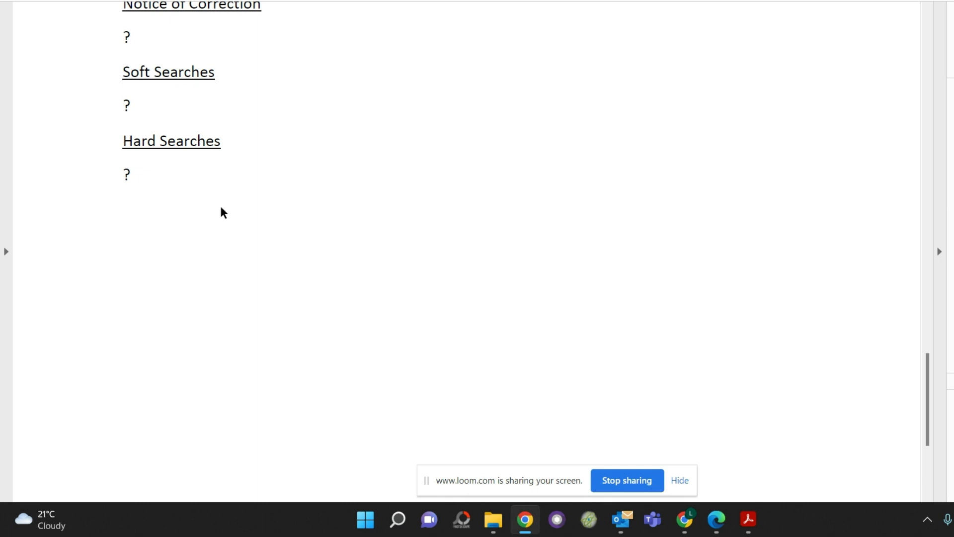
mouse_move(231, 214)
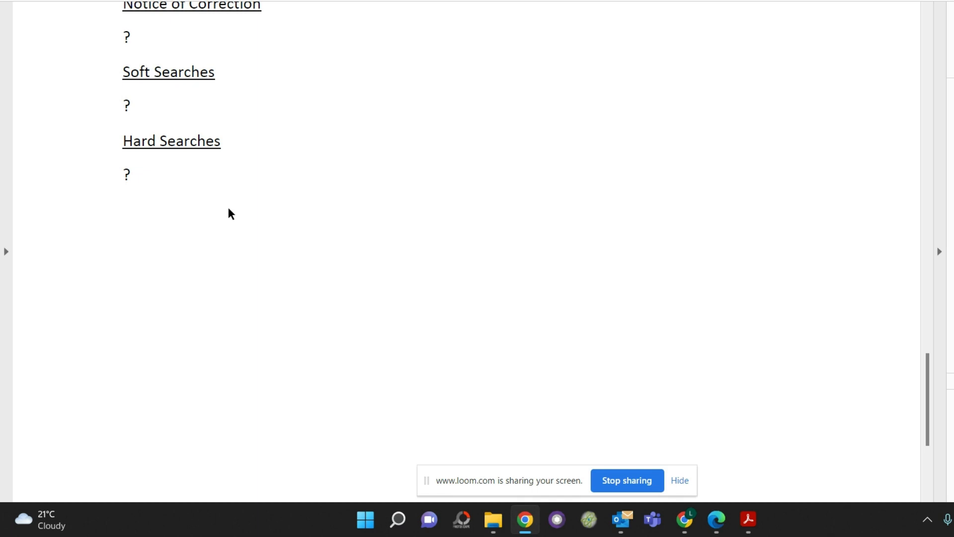
mouse_move(191, 245)
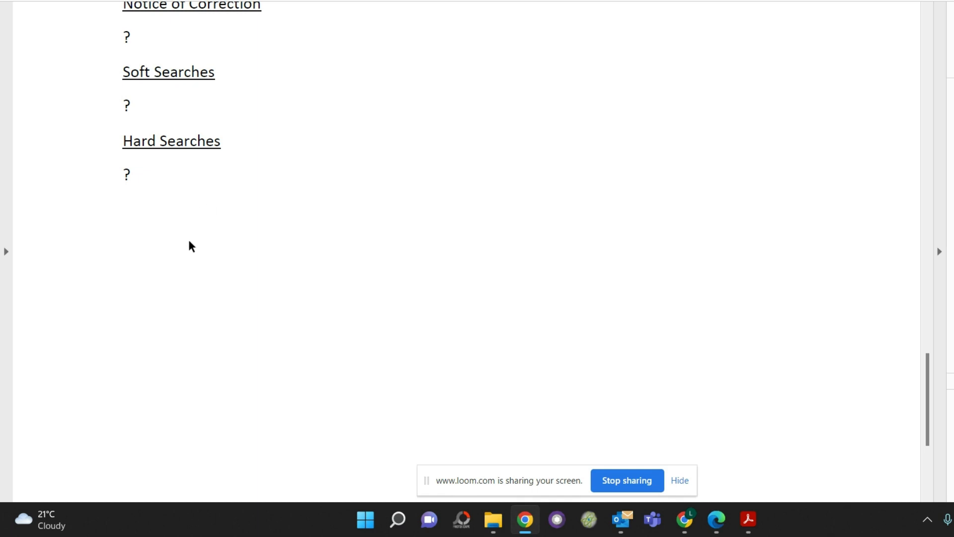
mouse_move(327, 278)
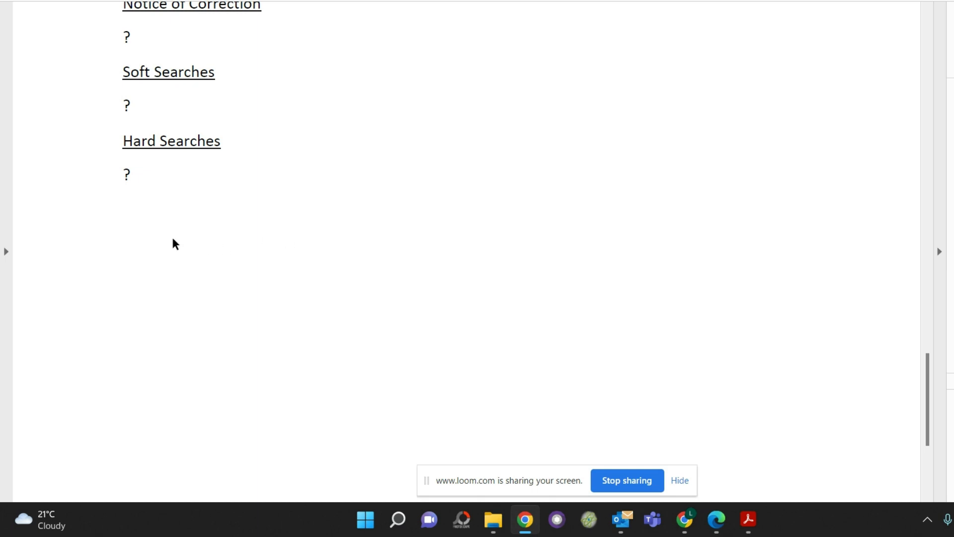
scroll(down, 3)
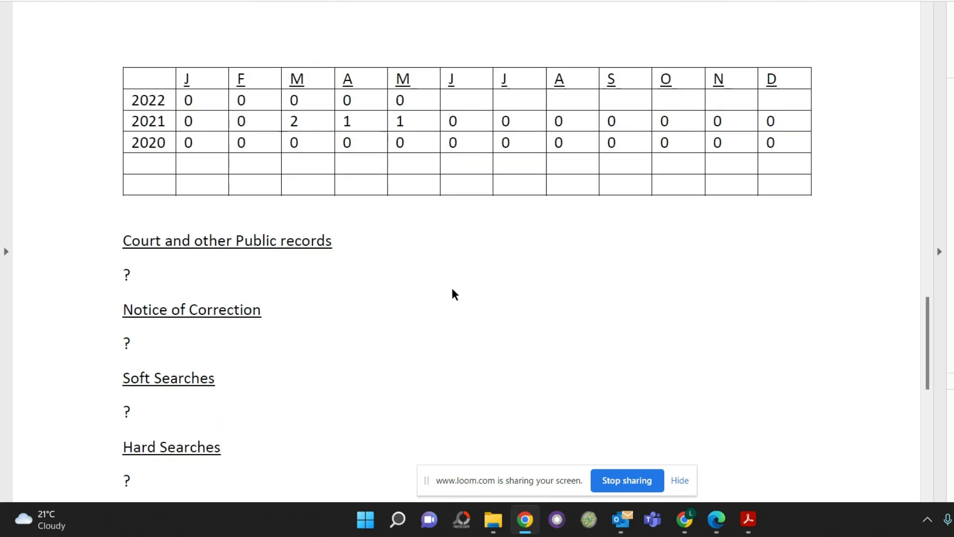
scroll(down, 3)
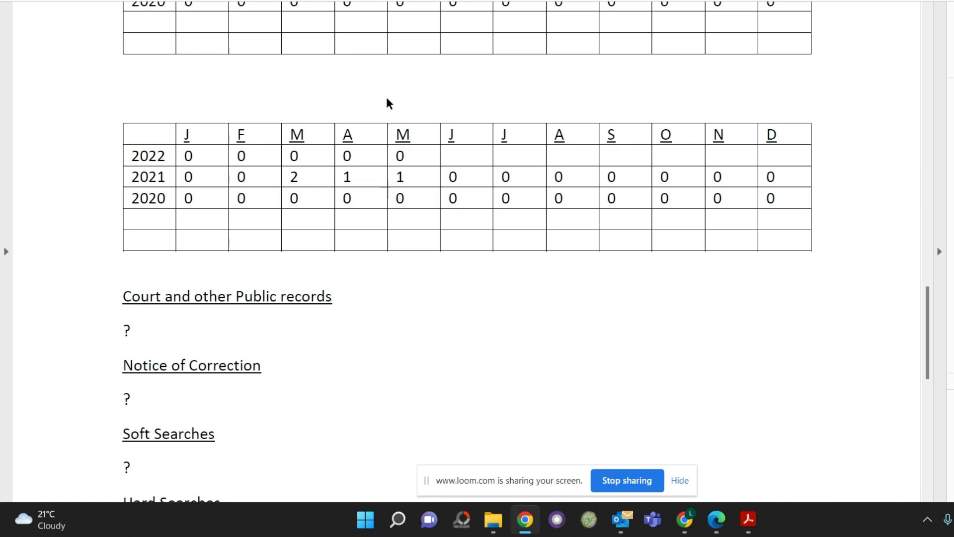
mouse_move(512, 213)
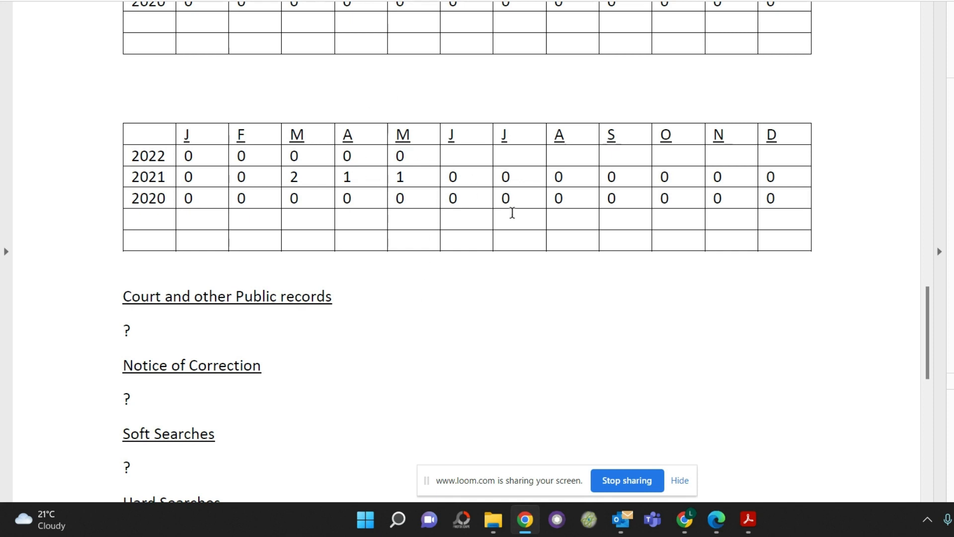
mouse_move(559, 349)
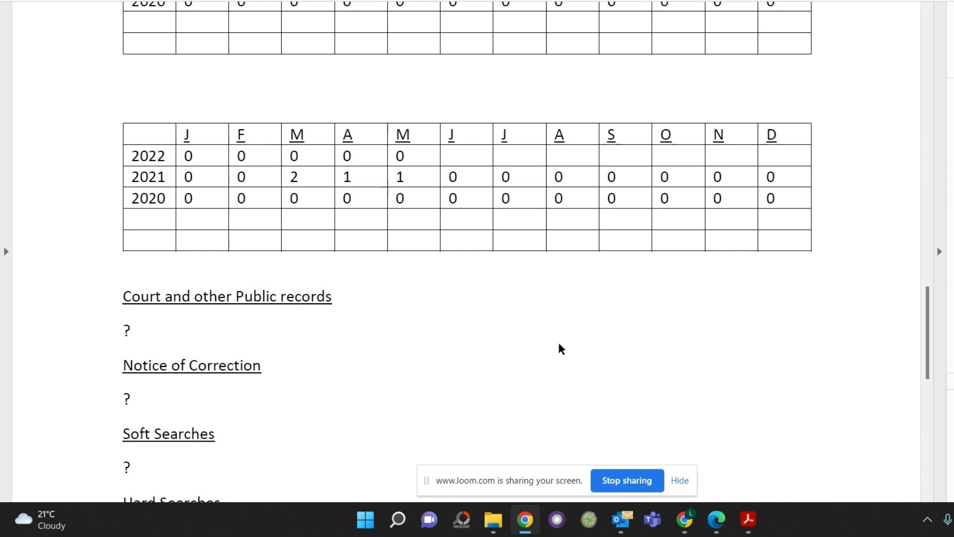
mouse_move(419, 341)
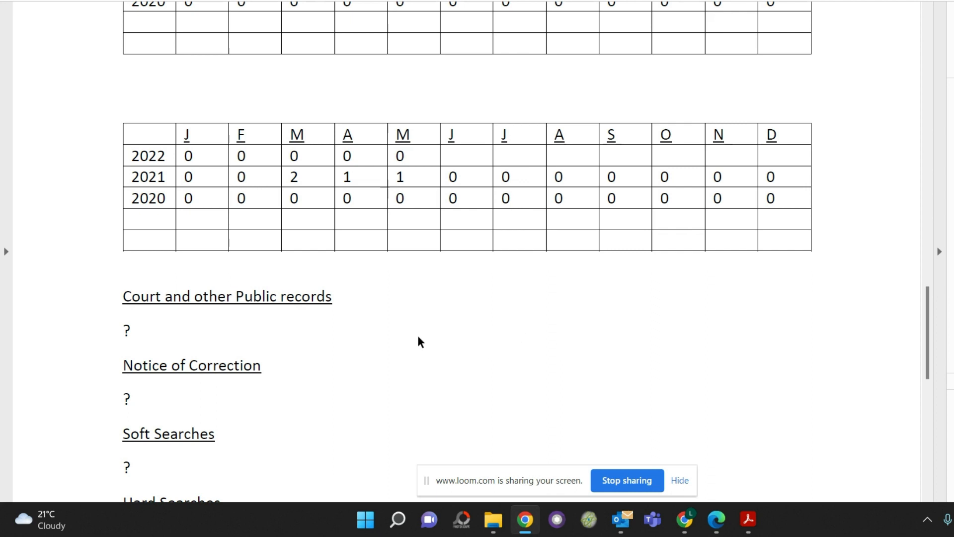
mouse_move(461, 300)
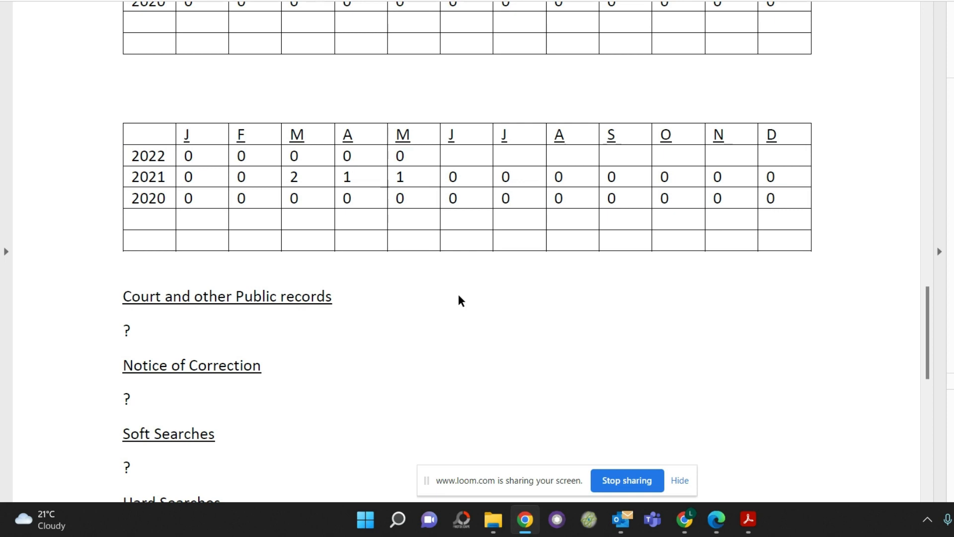
scroll(down, 3)
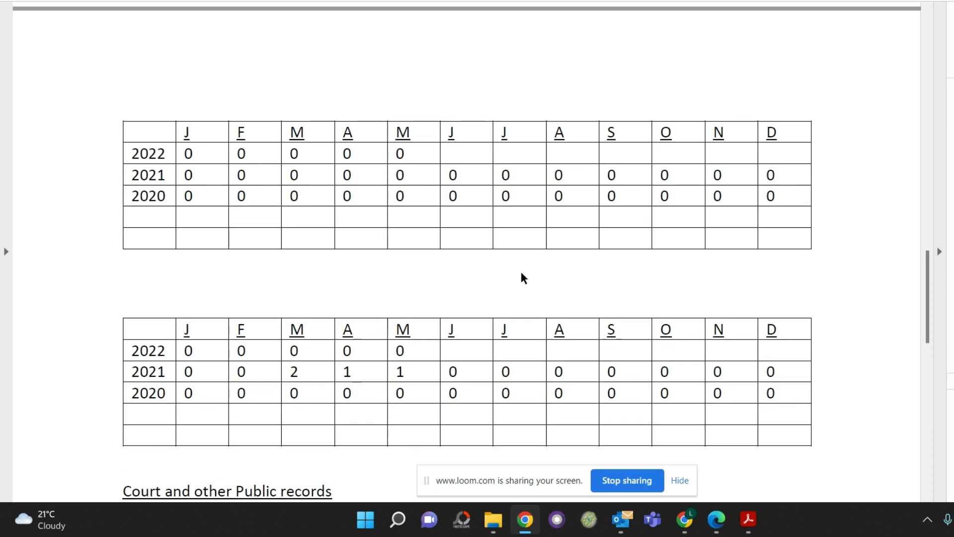